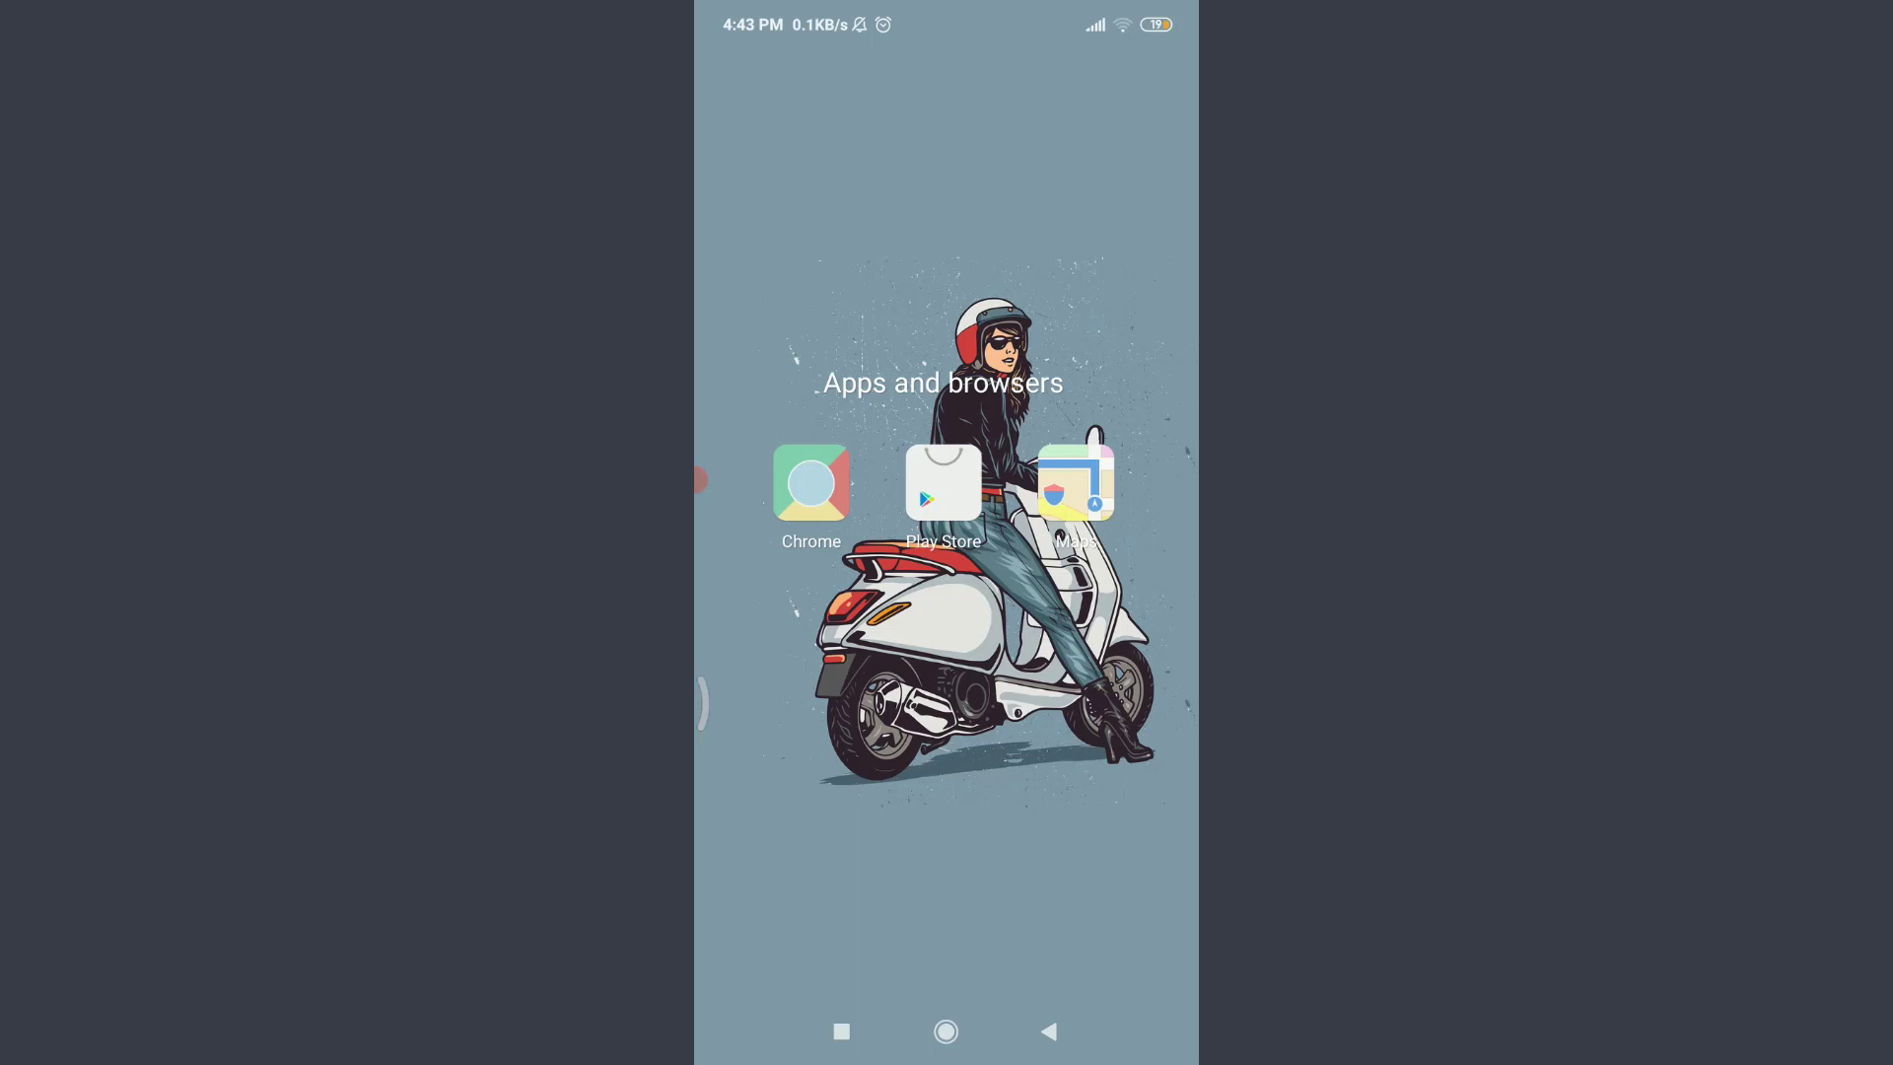
- Launch Chrome from the Apps and browsers folder on the home screen
click(810, 481)
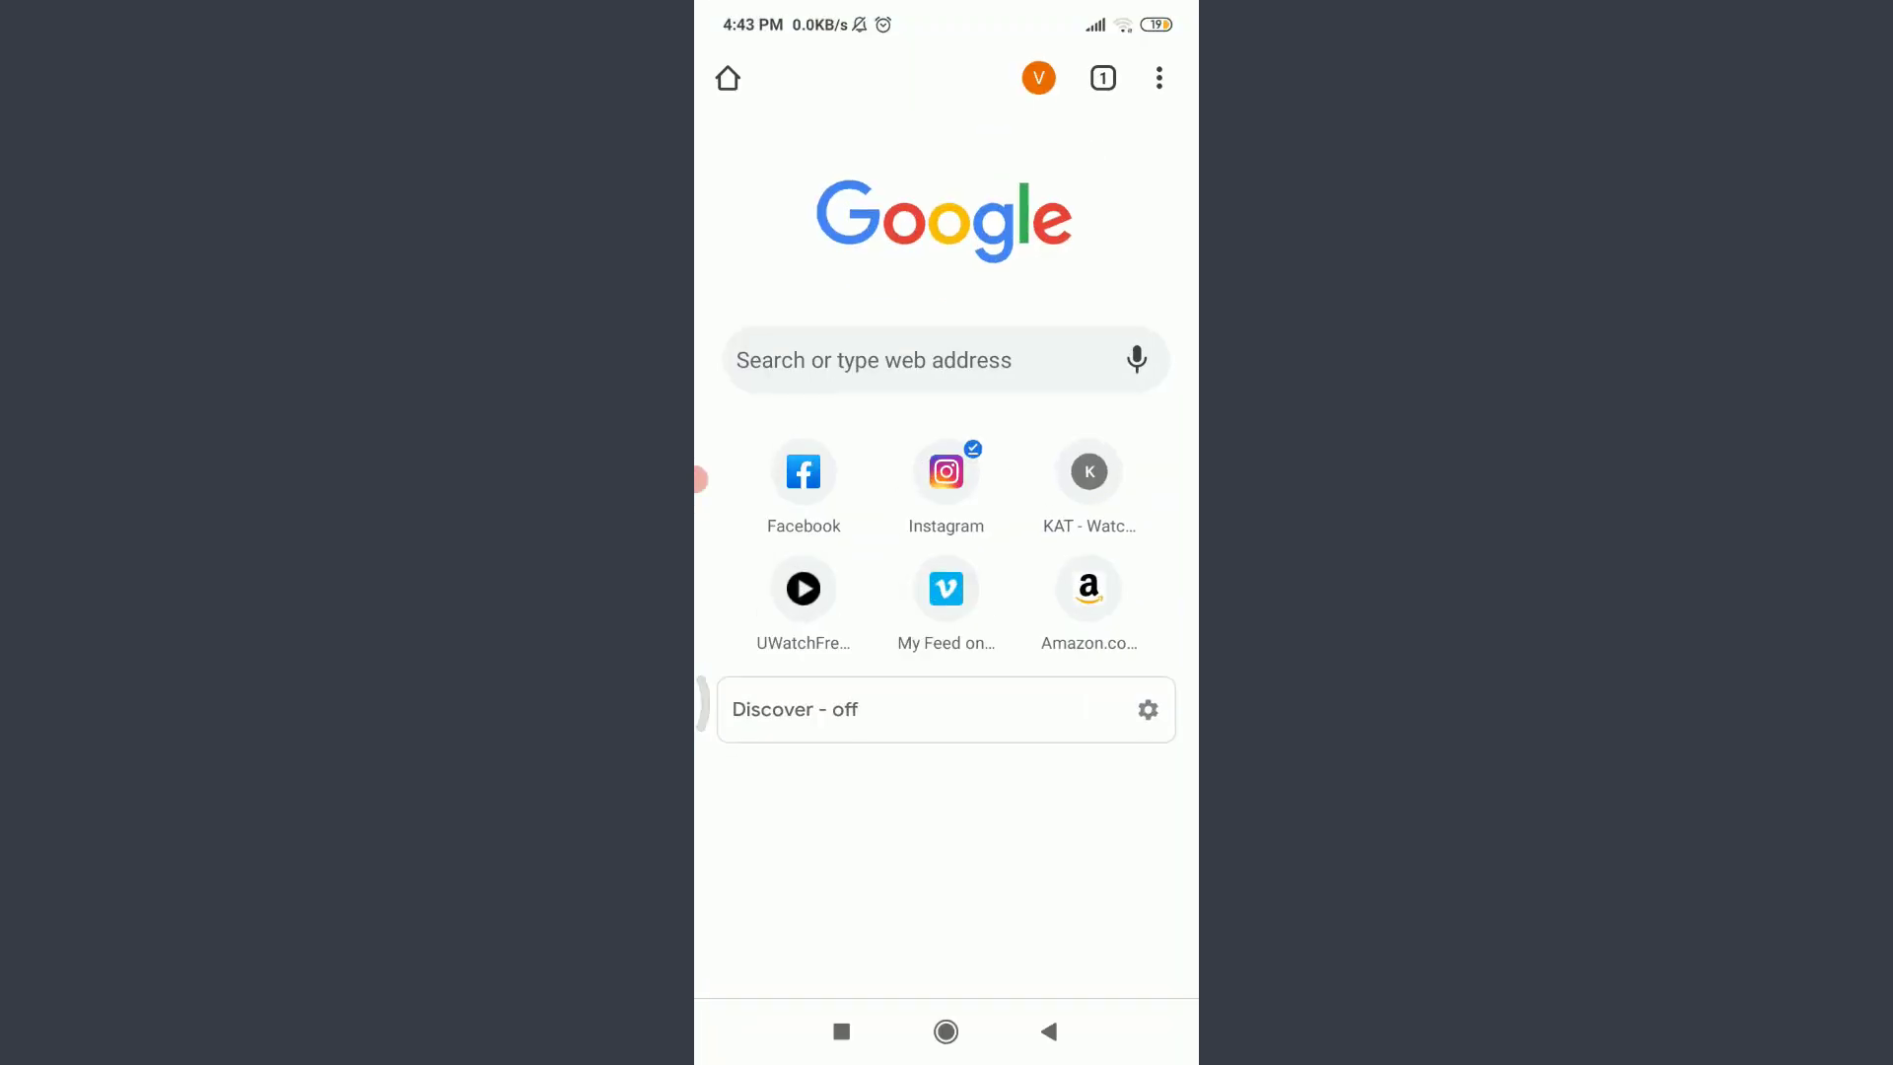
- Navigate to vimeo.com so the Vimeo My Feed page loads
click(945, 359)
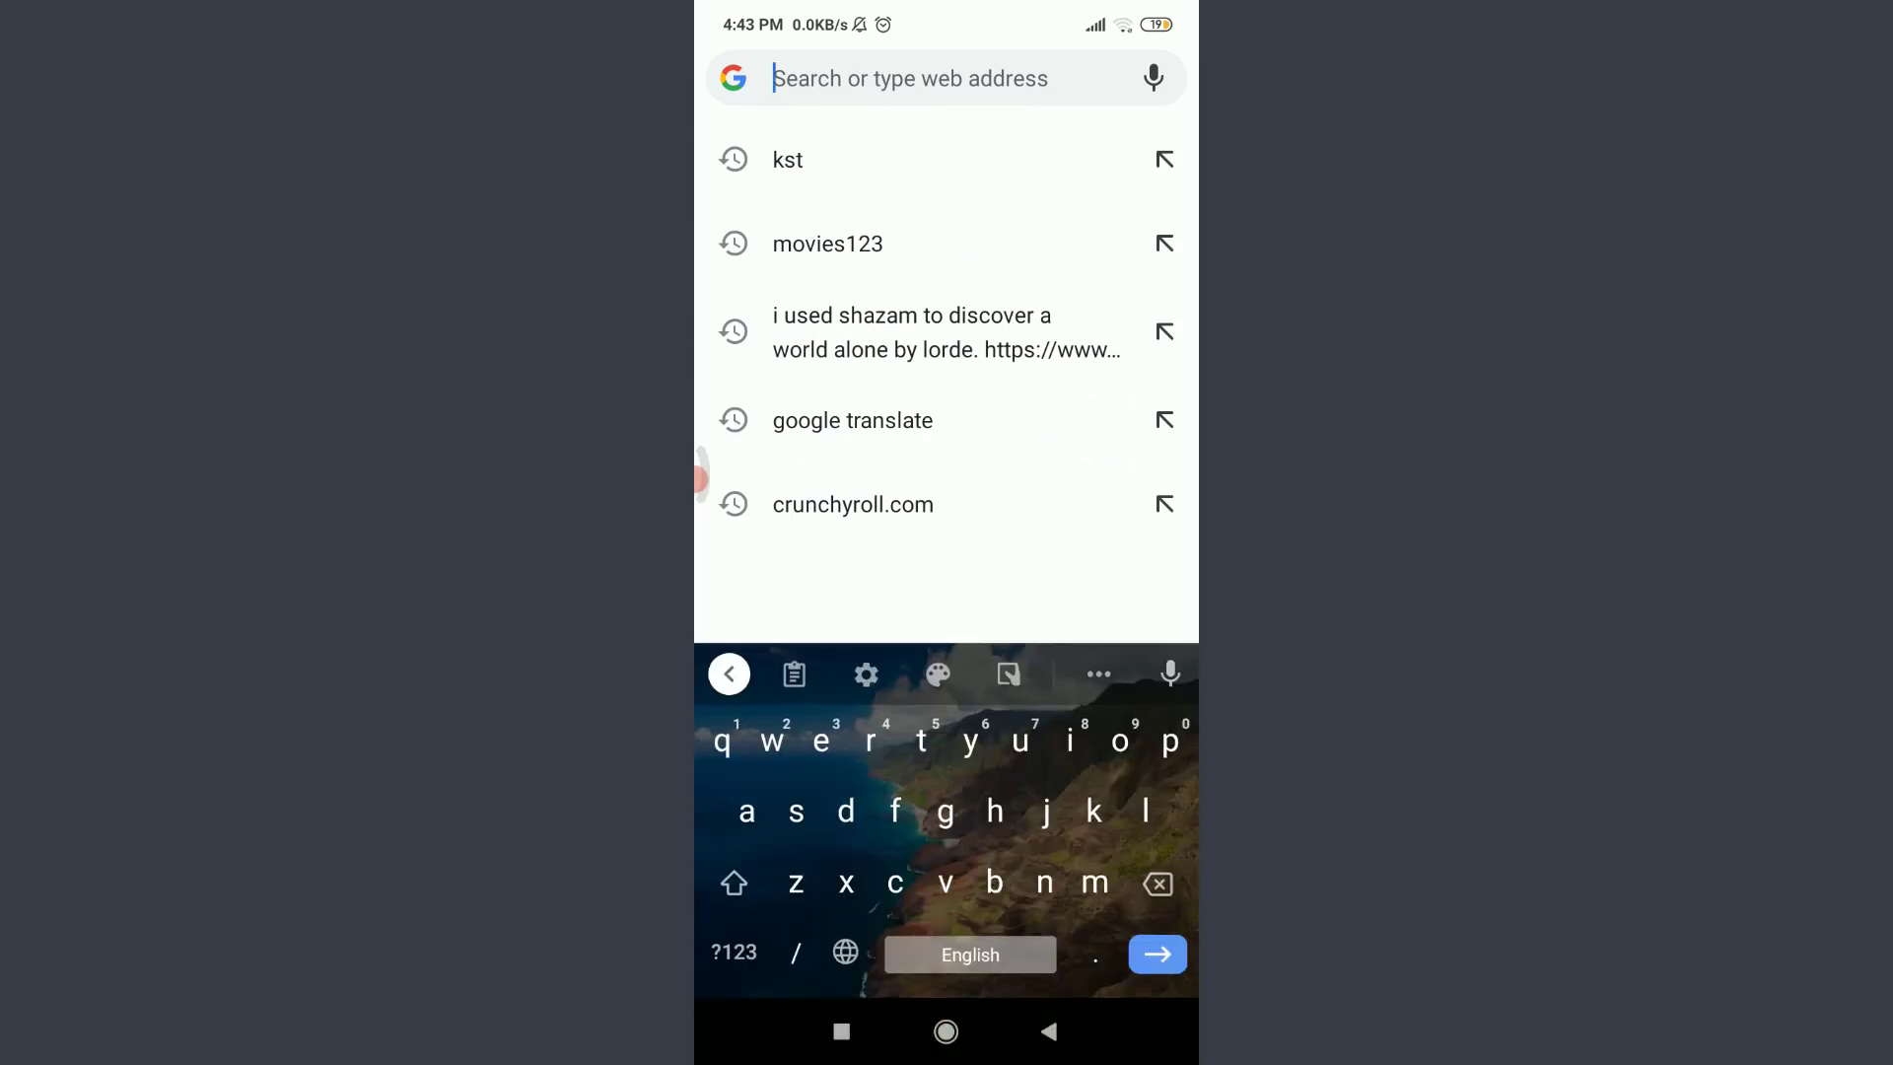
text(vimeo.com)
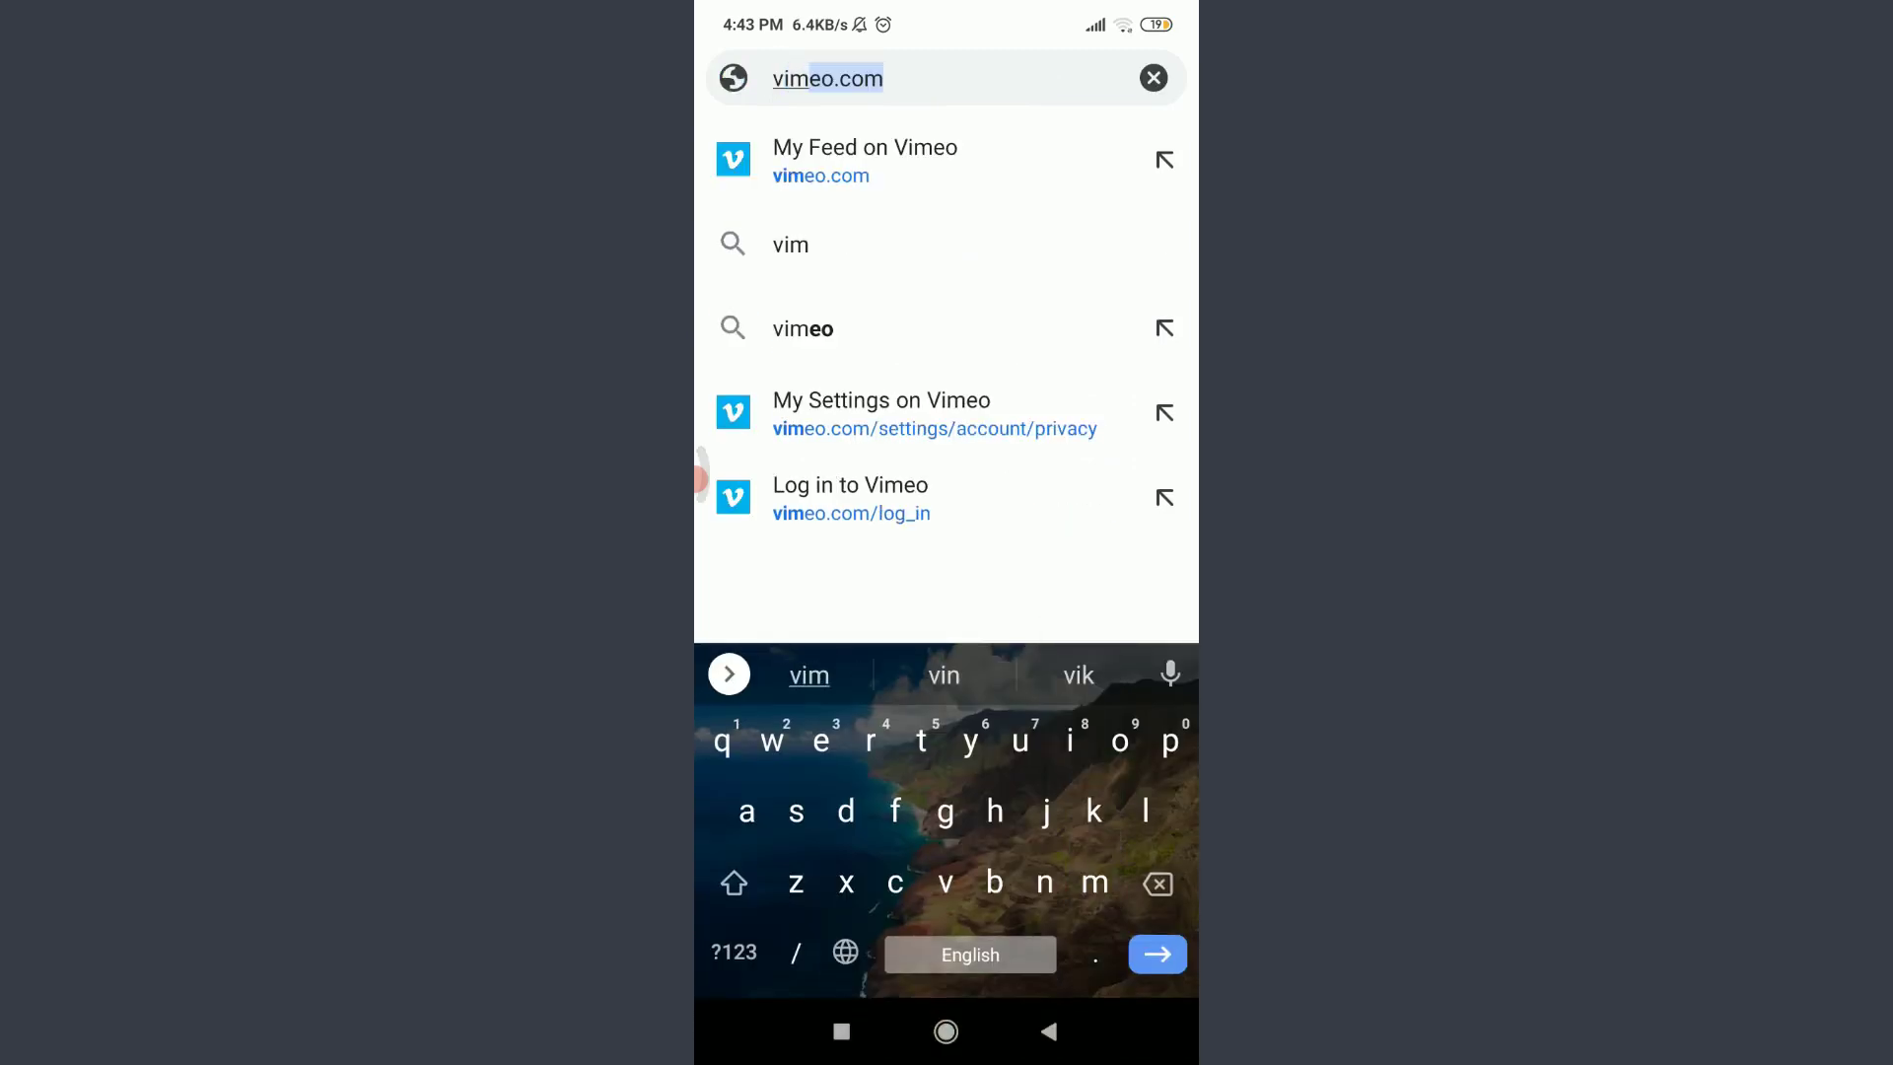
click(864, 160)
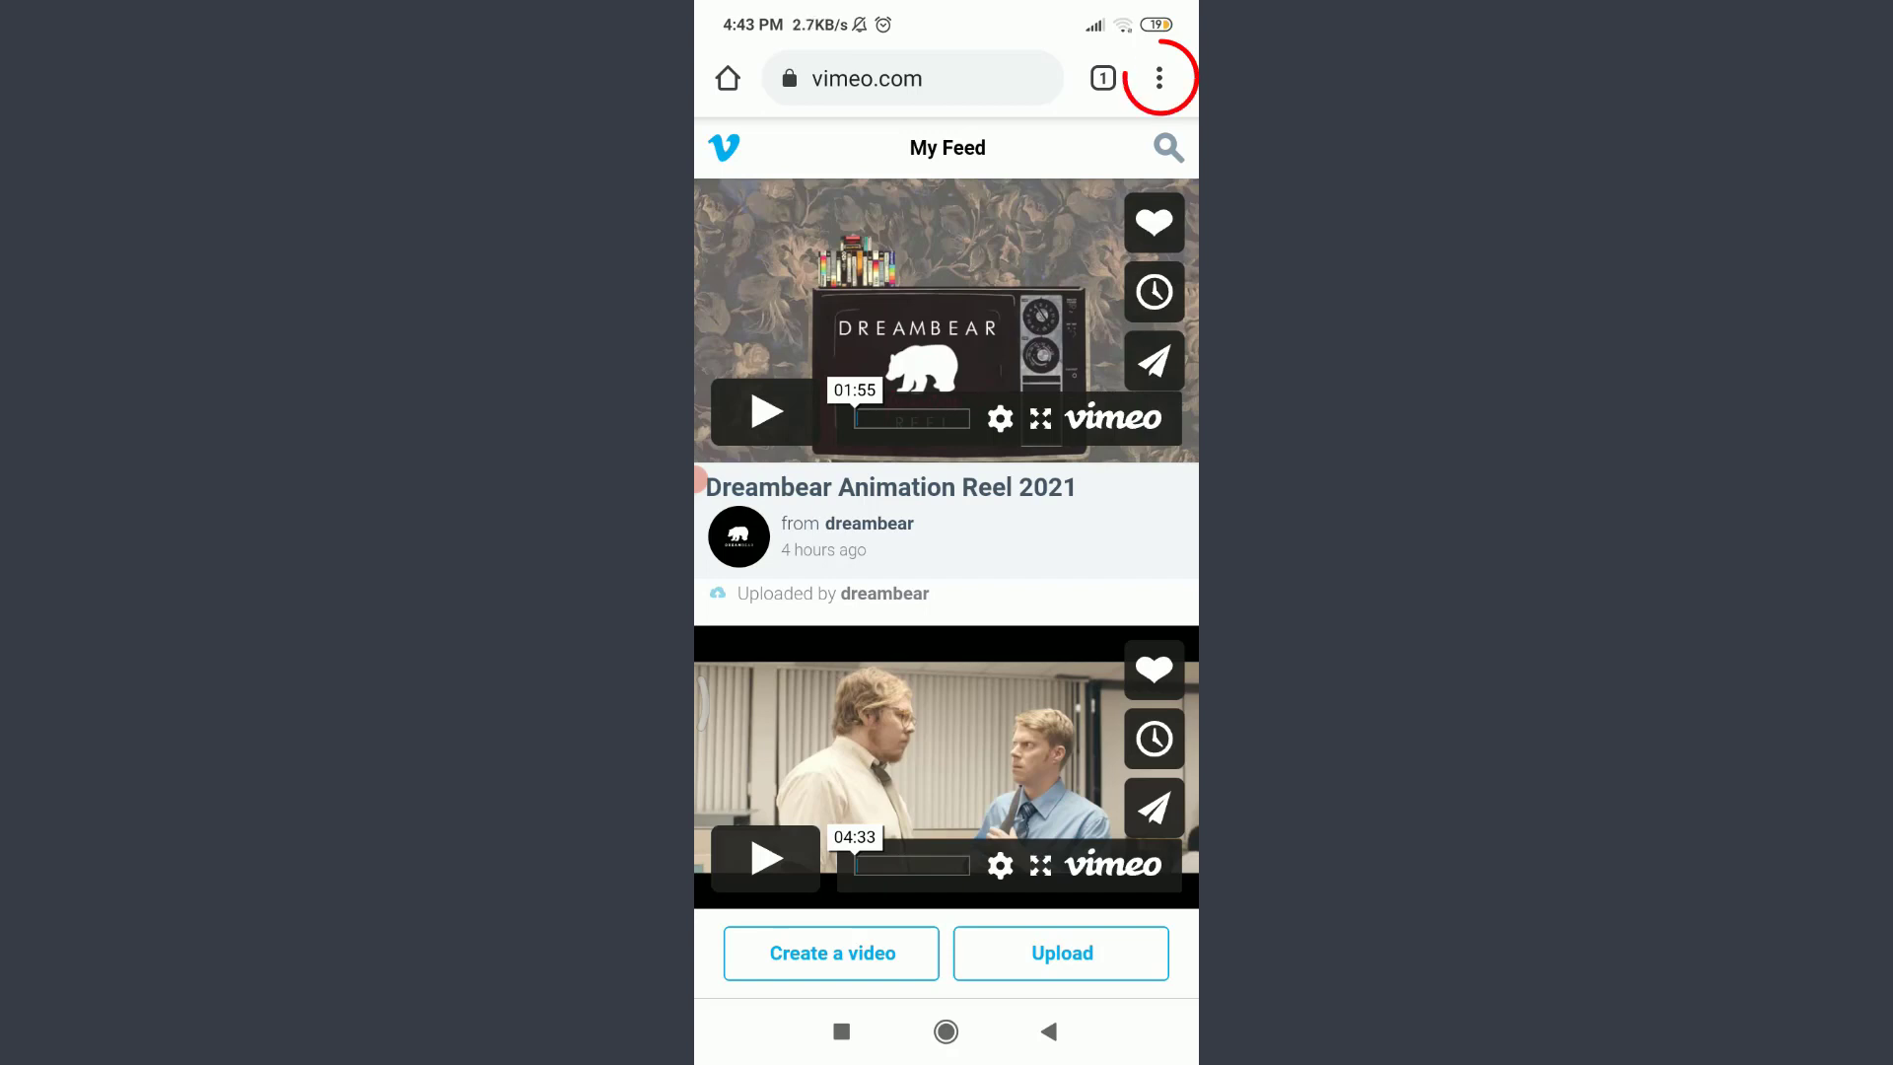
- Enable Desktop site in Chrome's menu so Vimeo shows its desktop dashboard
click(1157, 77)
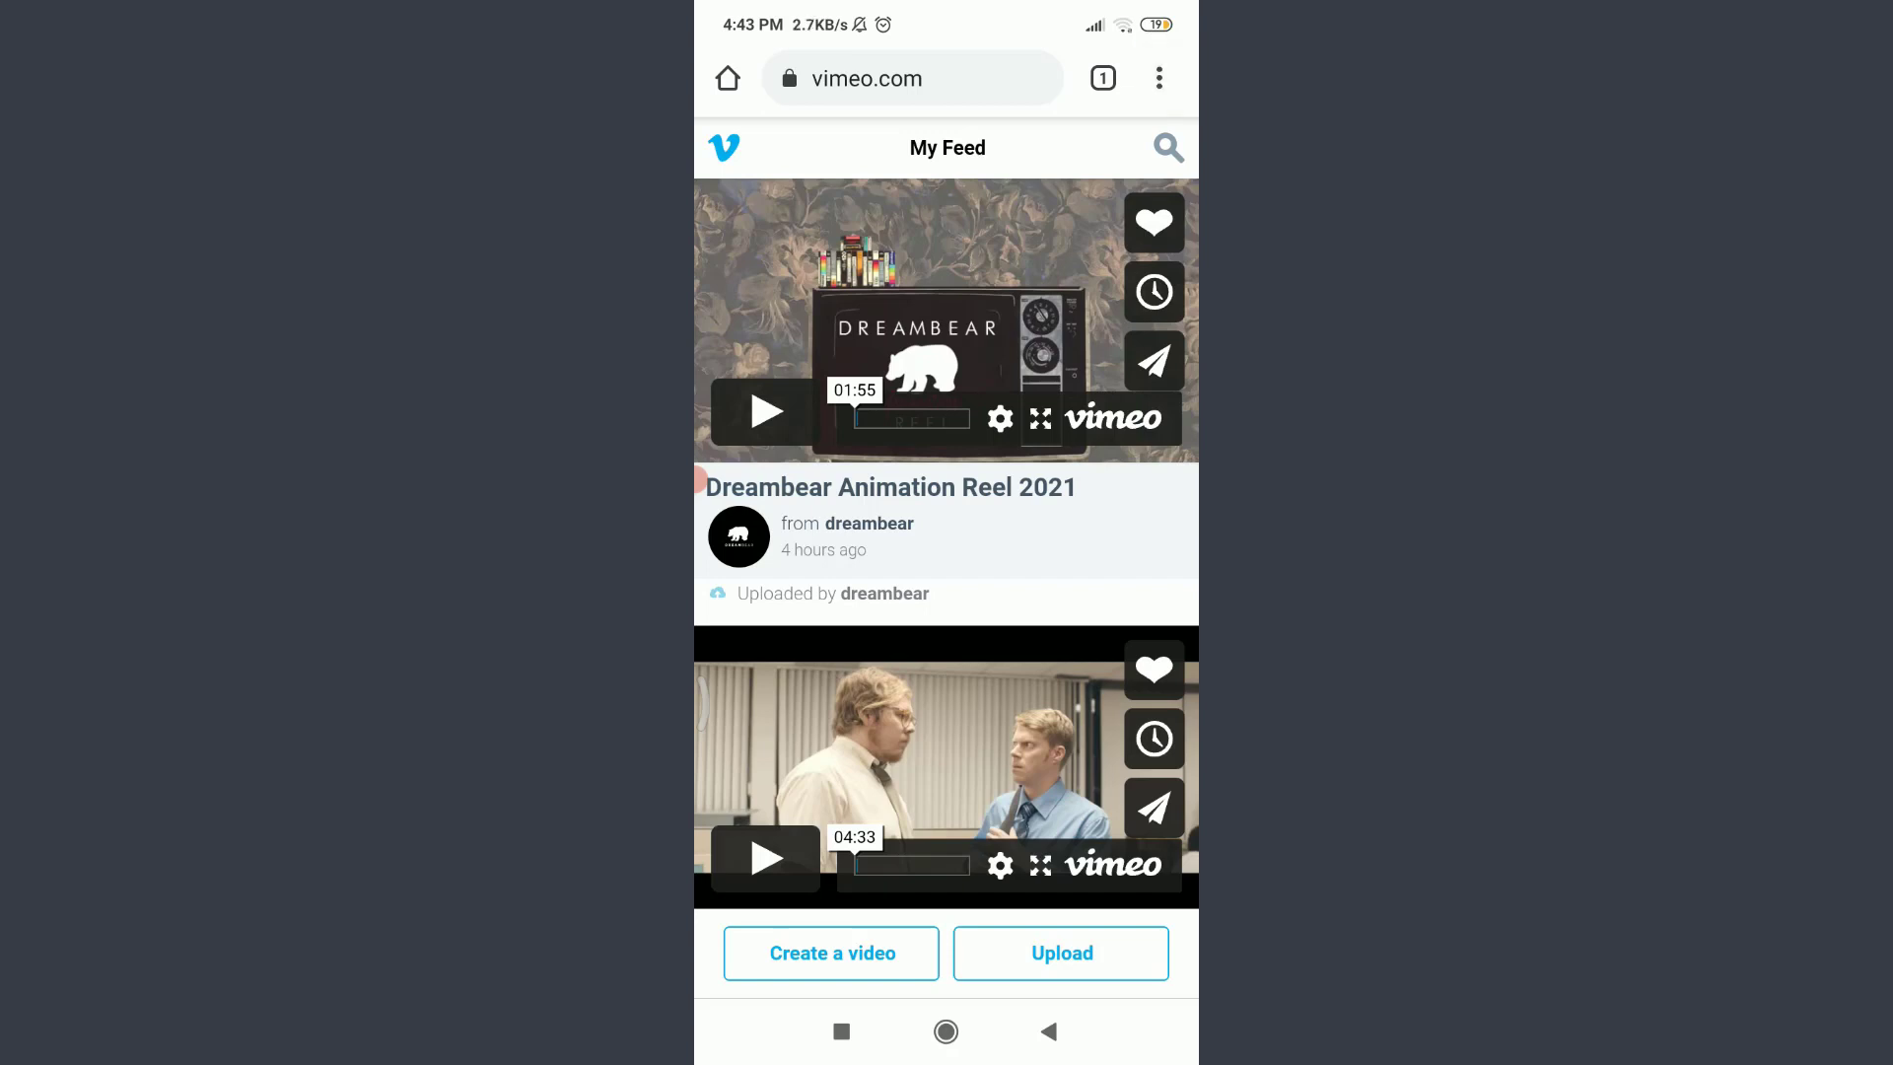
click(1157, 77)
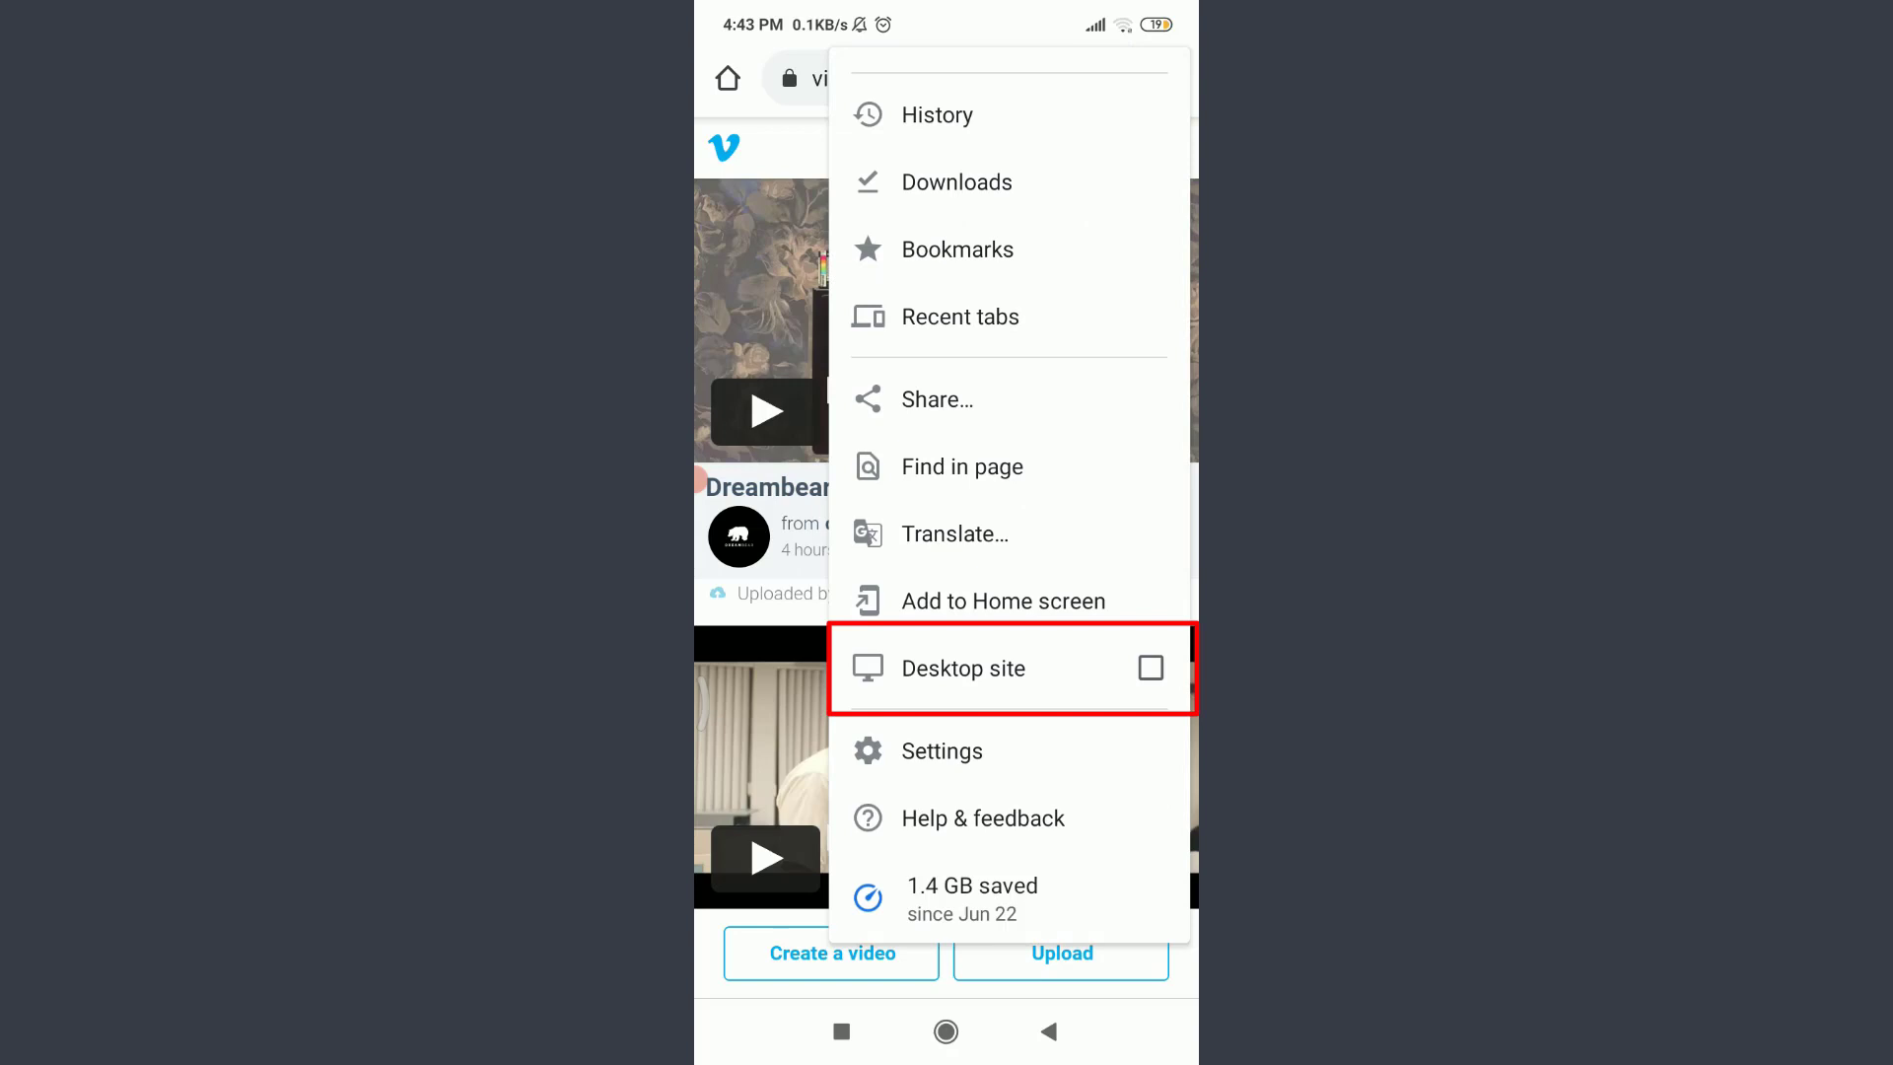
click(962, 668)
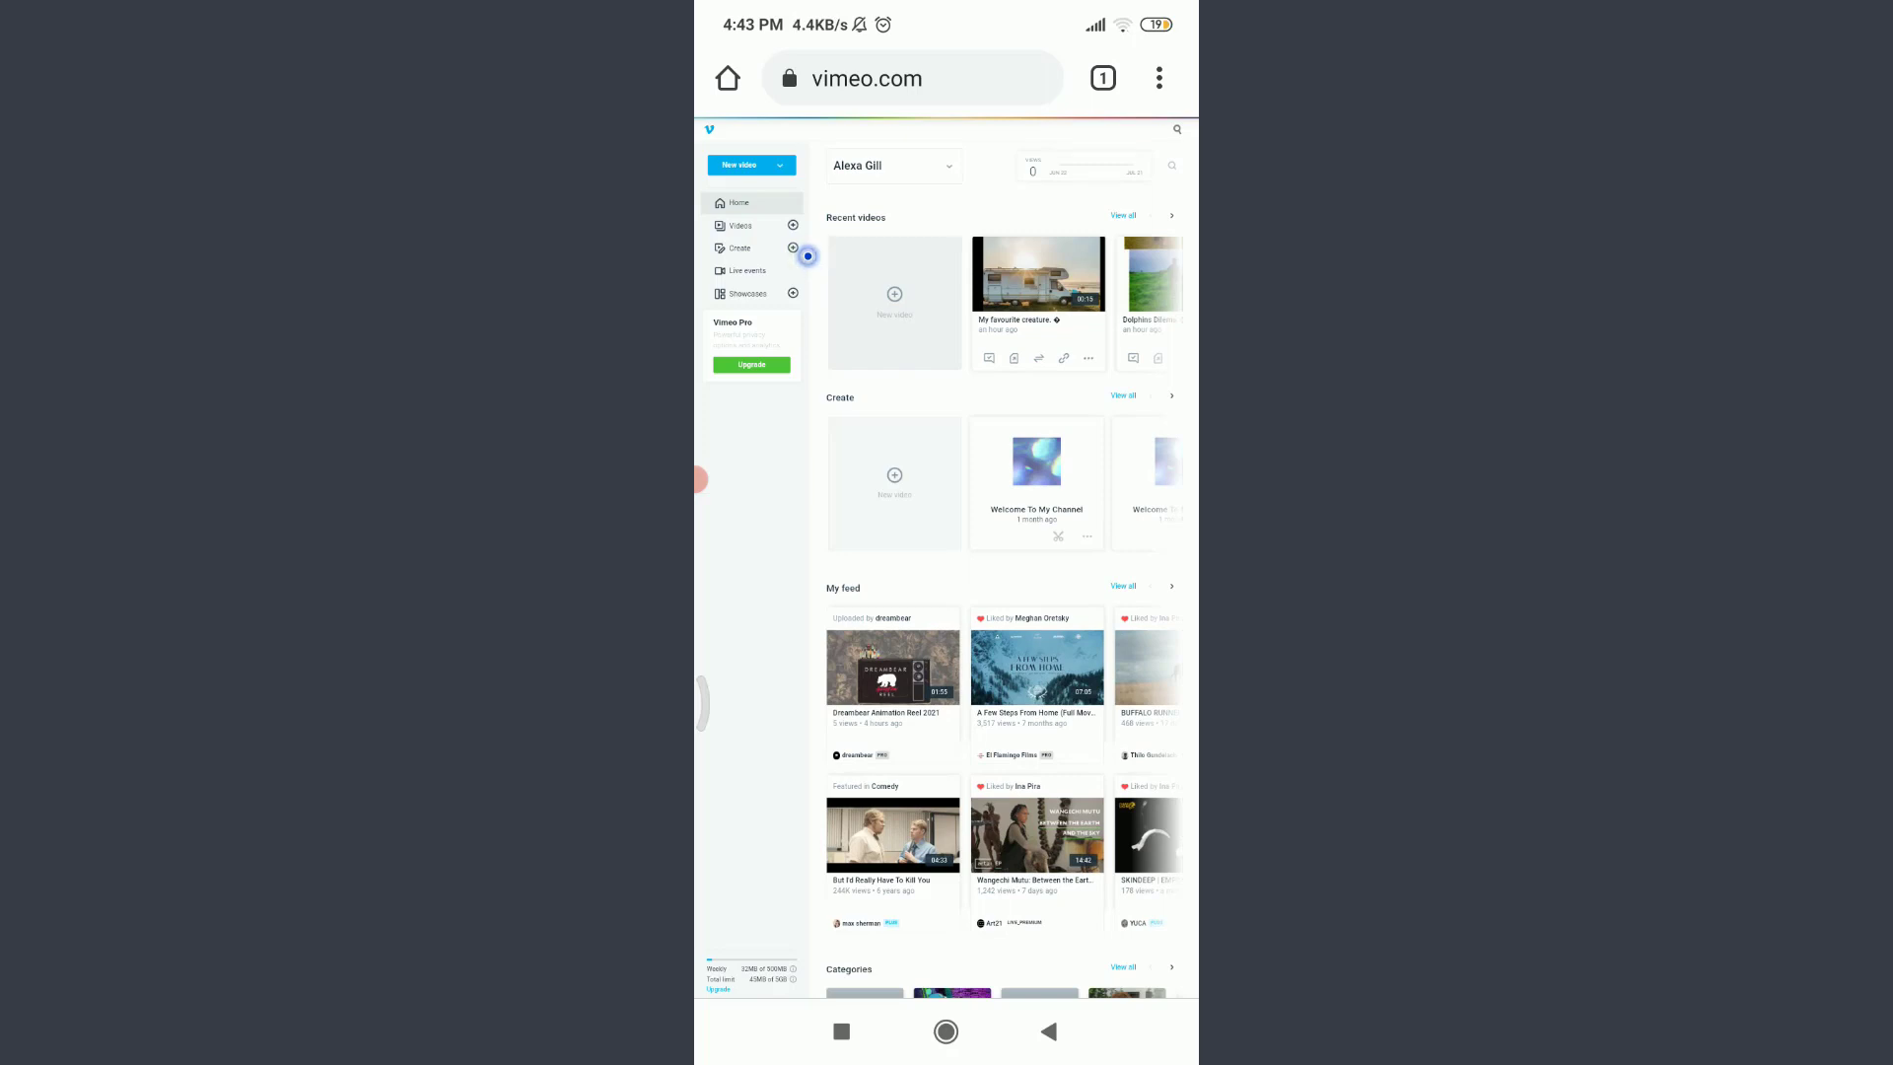
- Scroll down the Vimeo desktop page toward the Help Center link
scroll(down, 3)
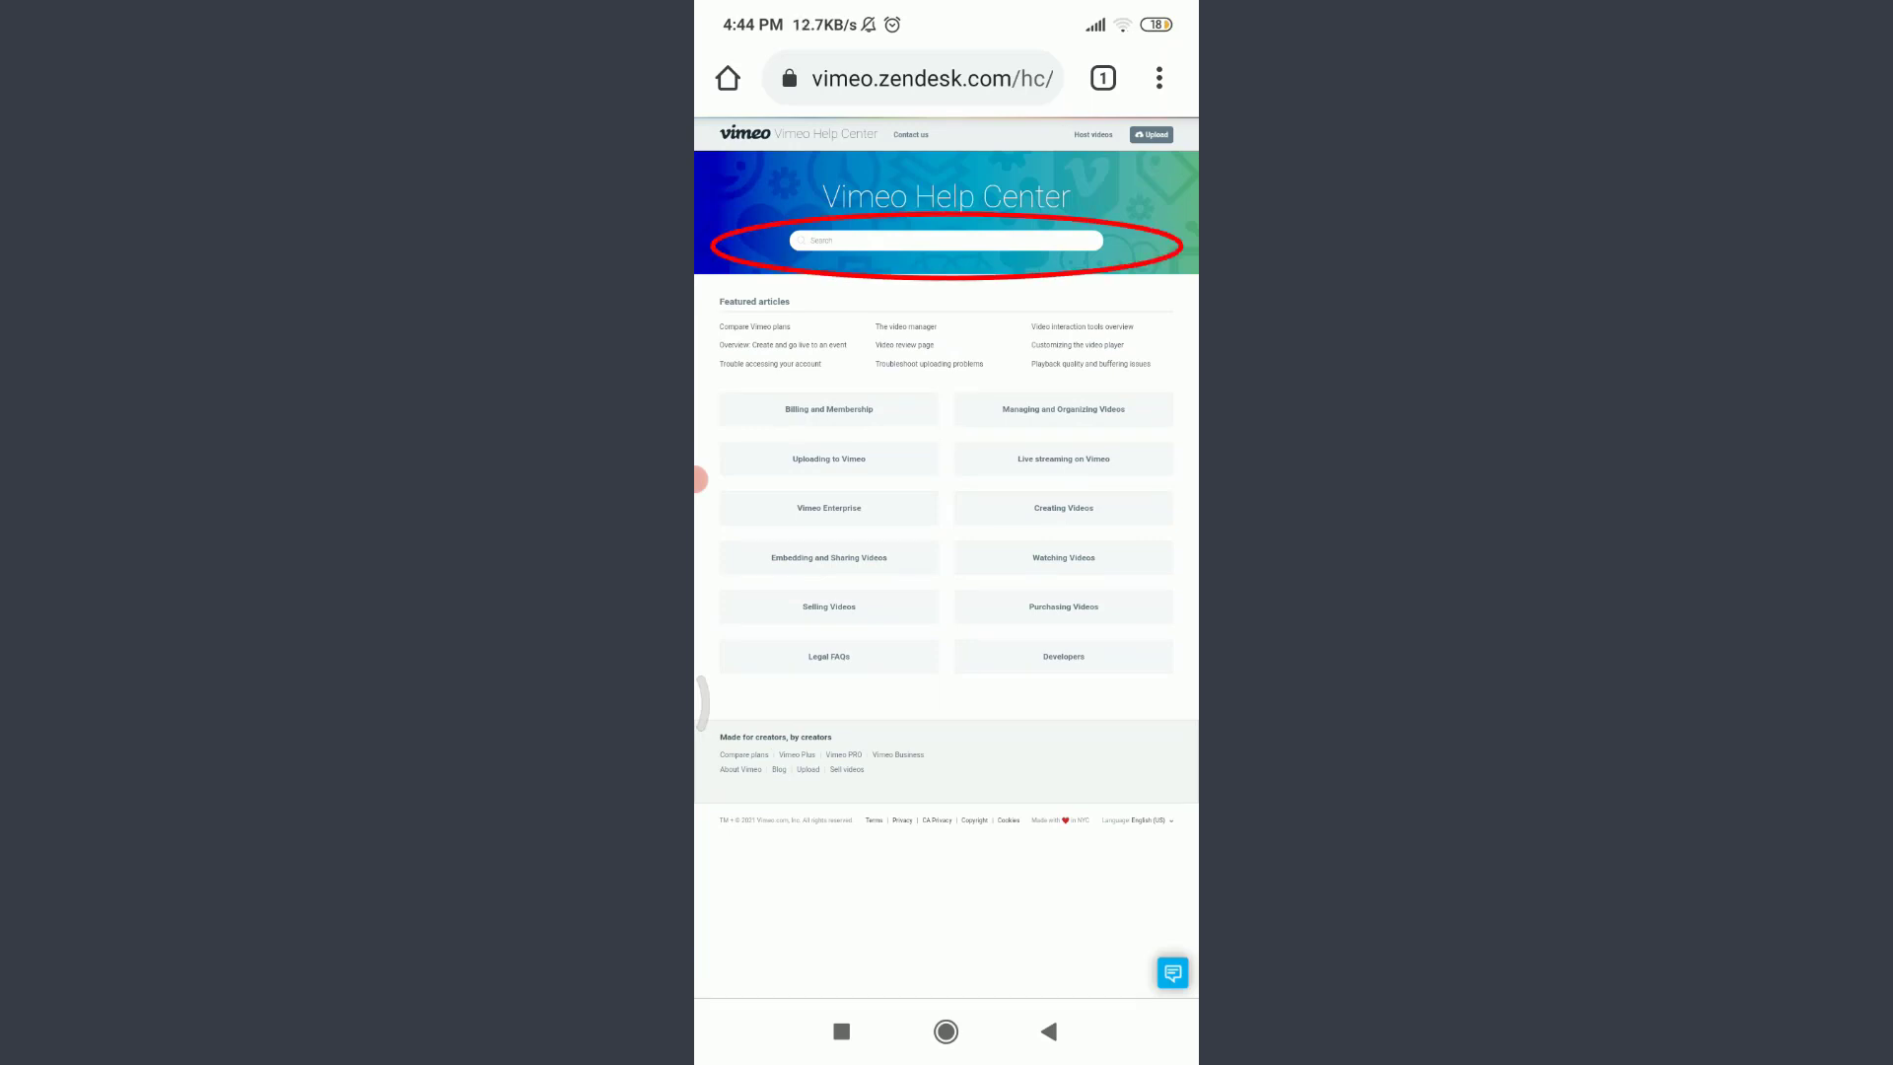
- Search the Help Center for 'Delete account'
click(945, 240)
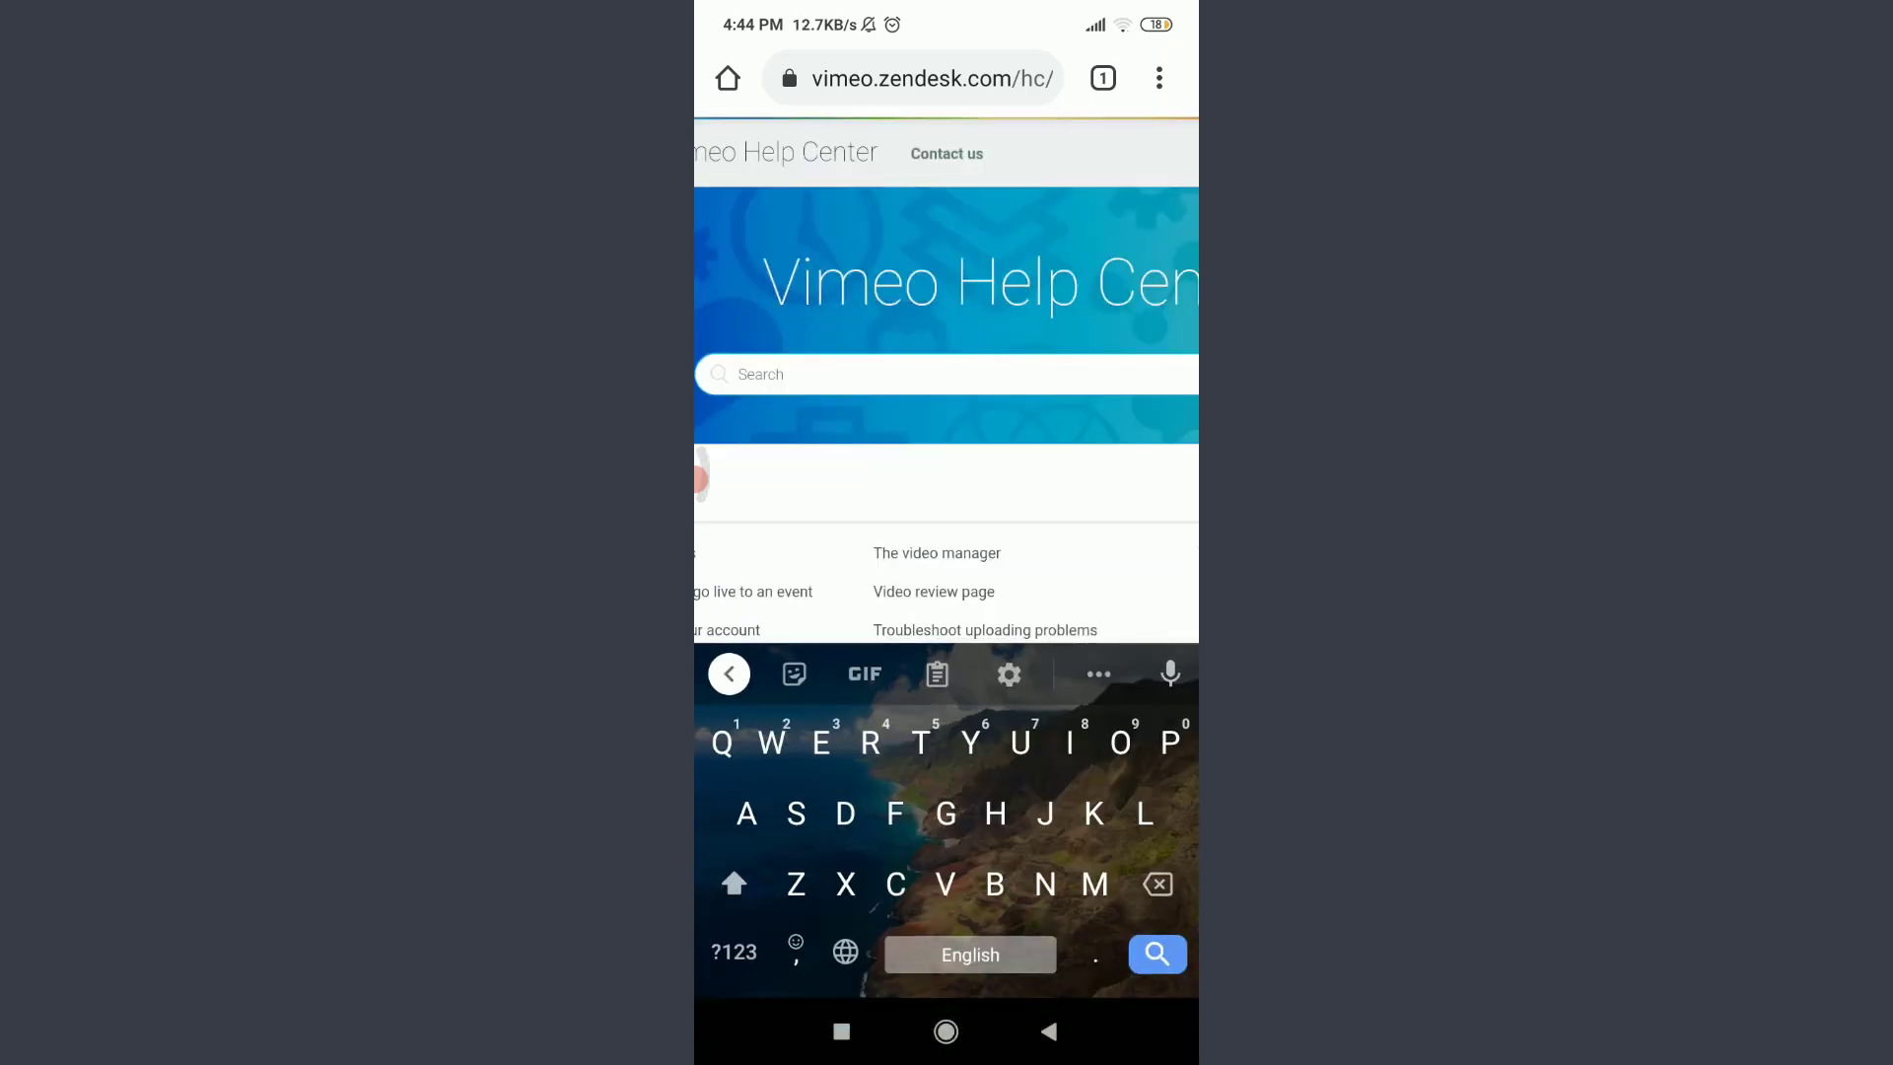
text(Delete)
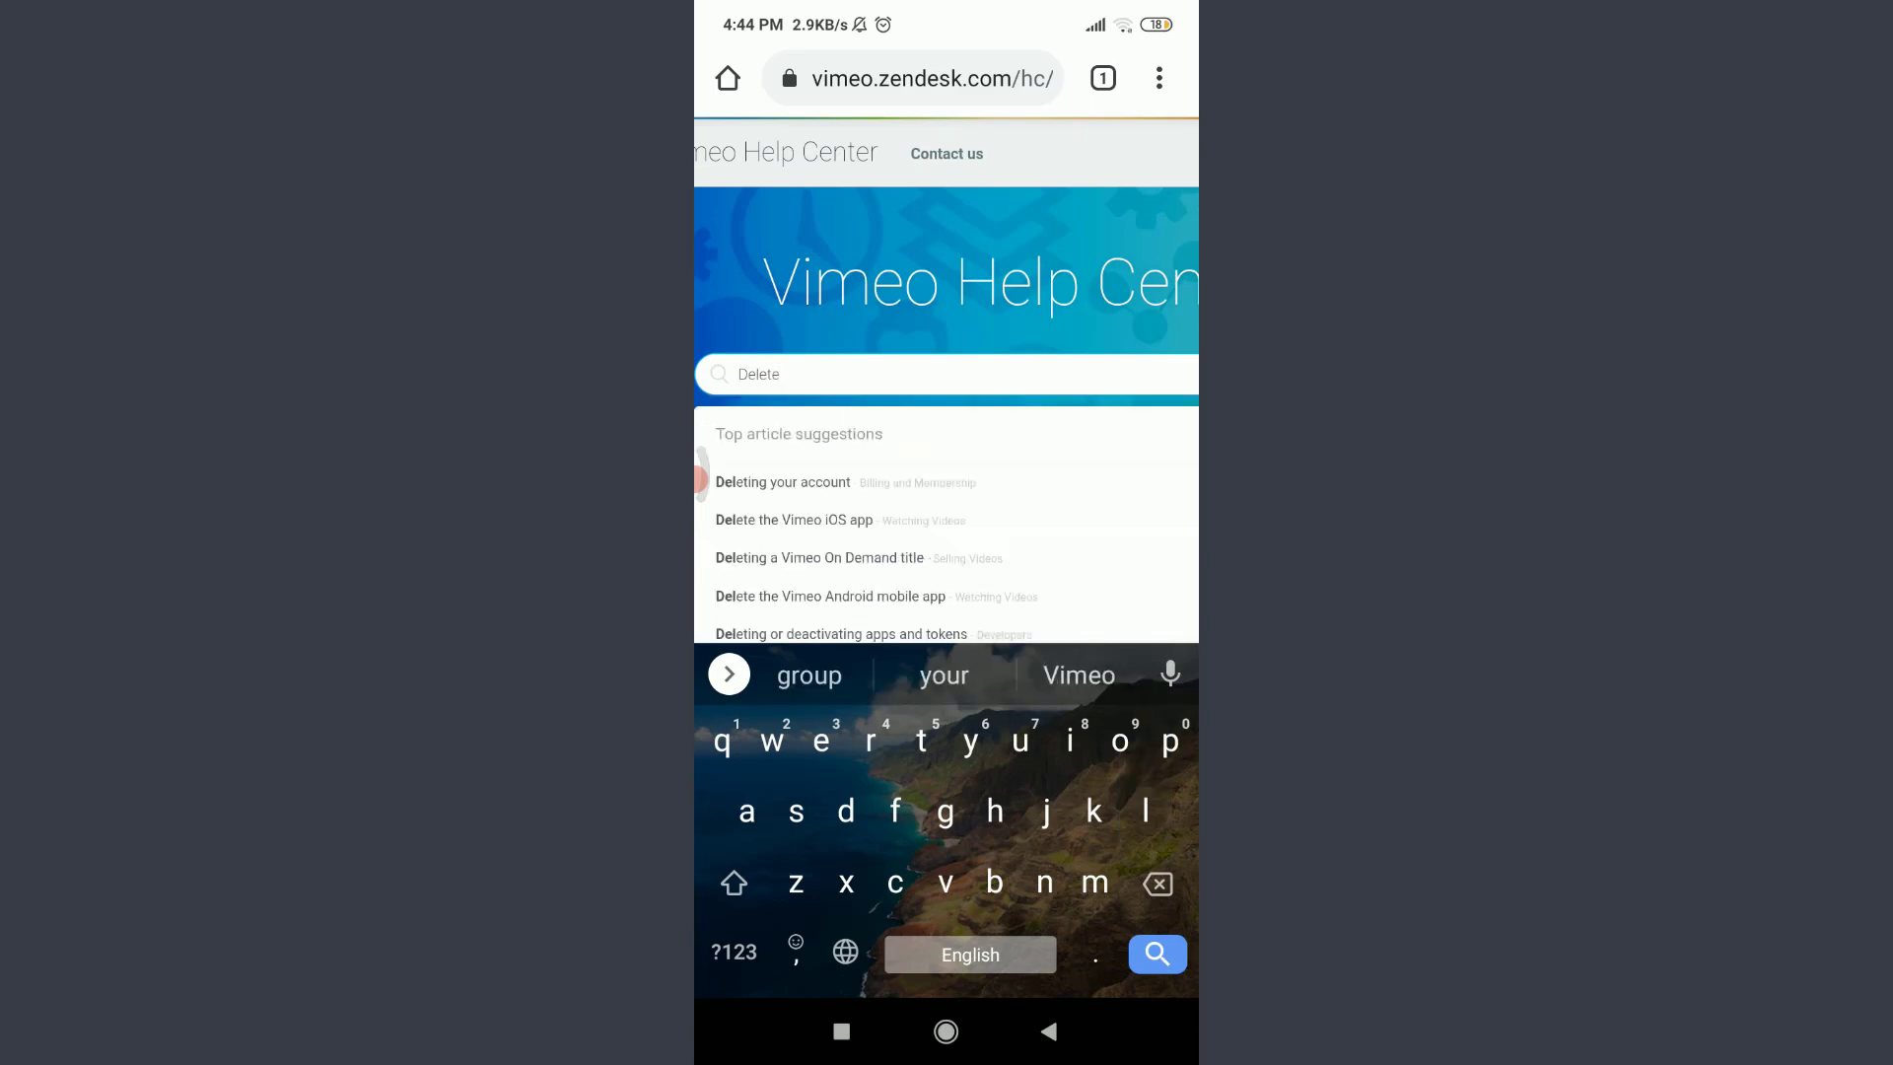
text(account)
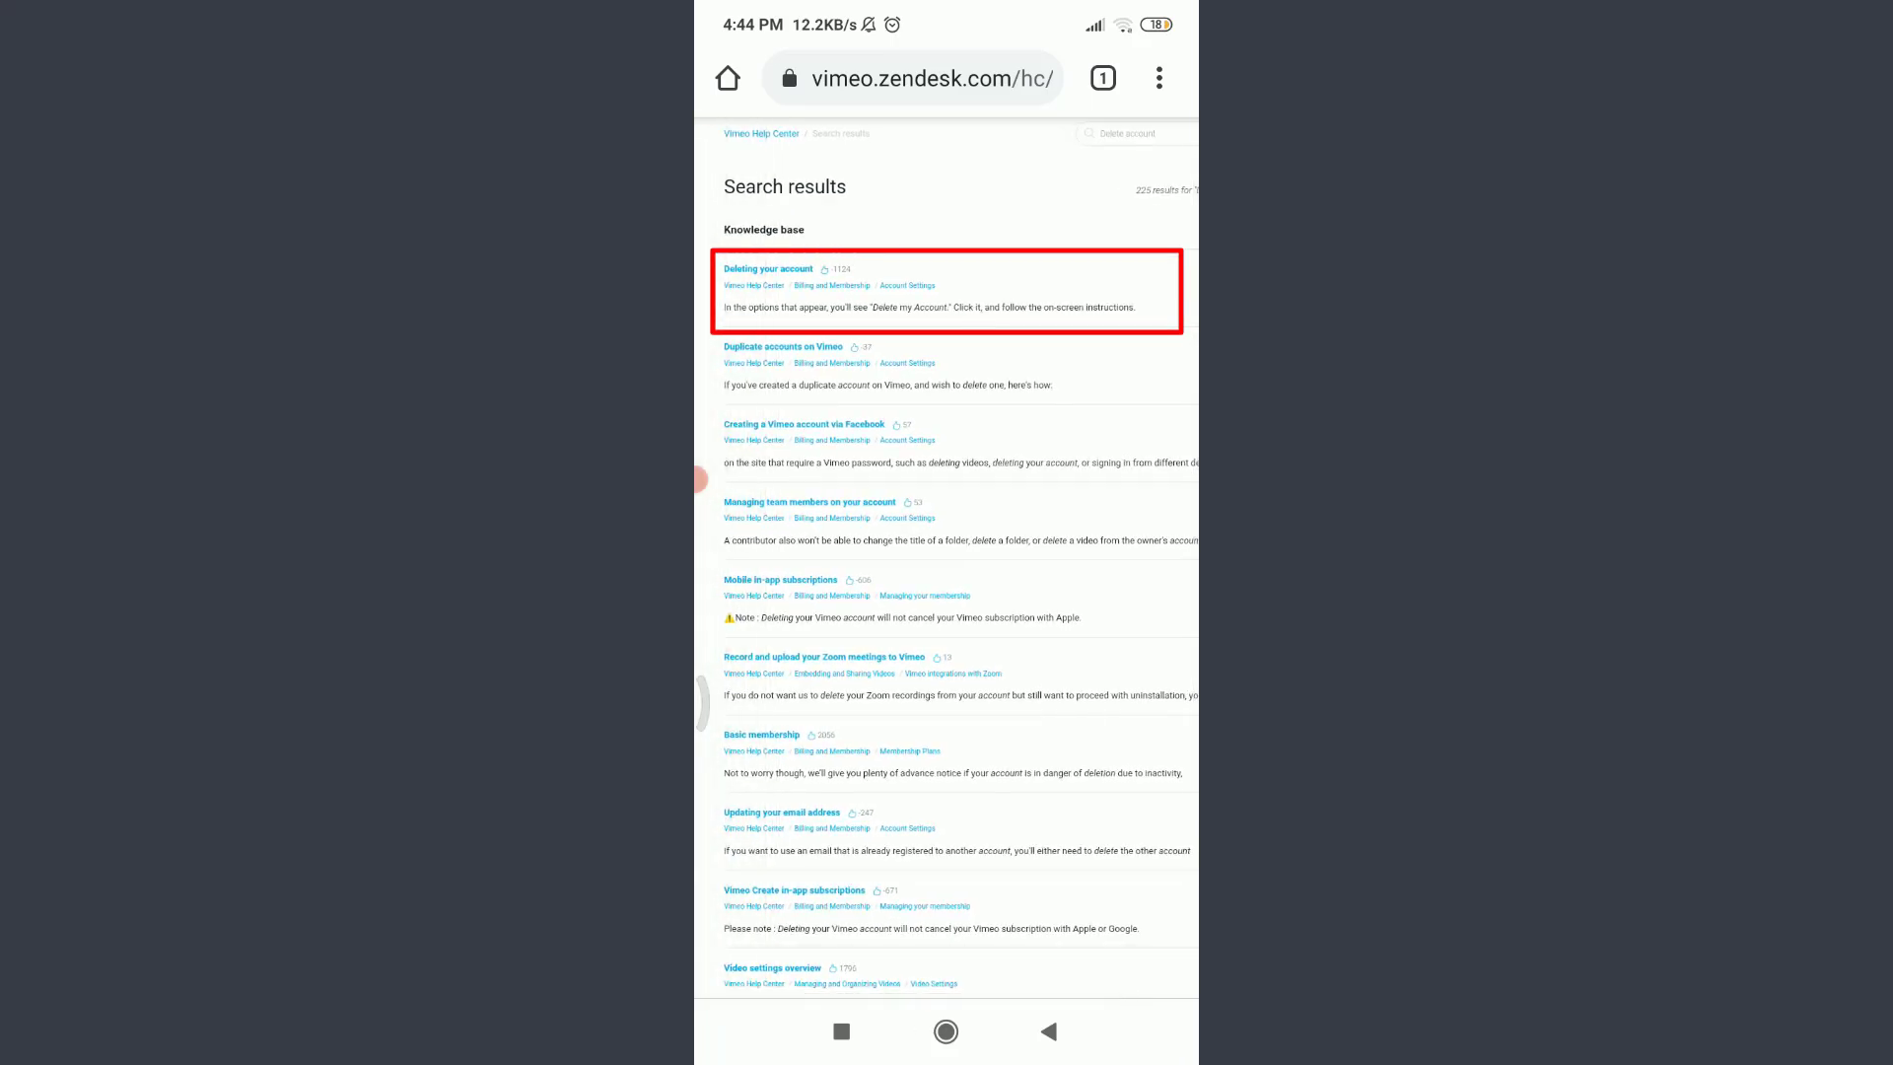
- View the Deleting your account article and follow its Settings link
click(767, 268)
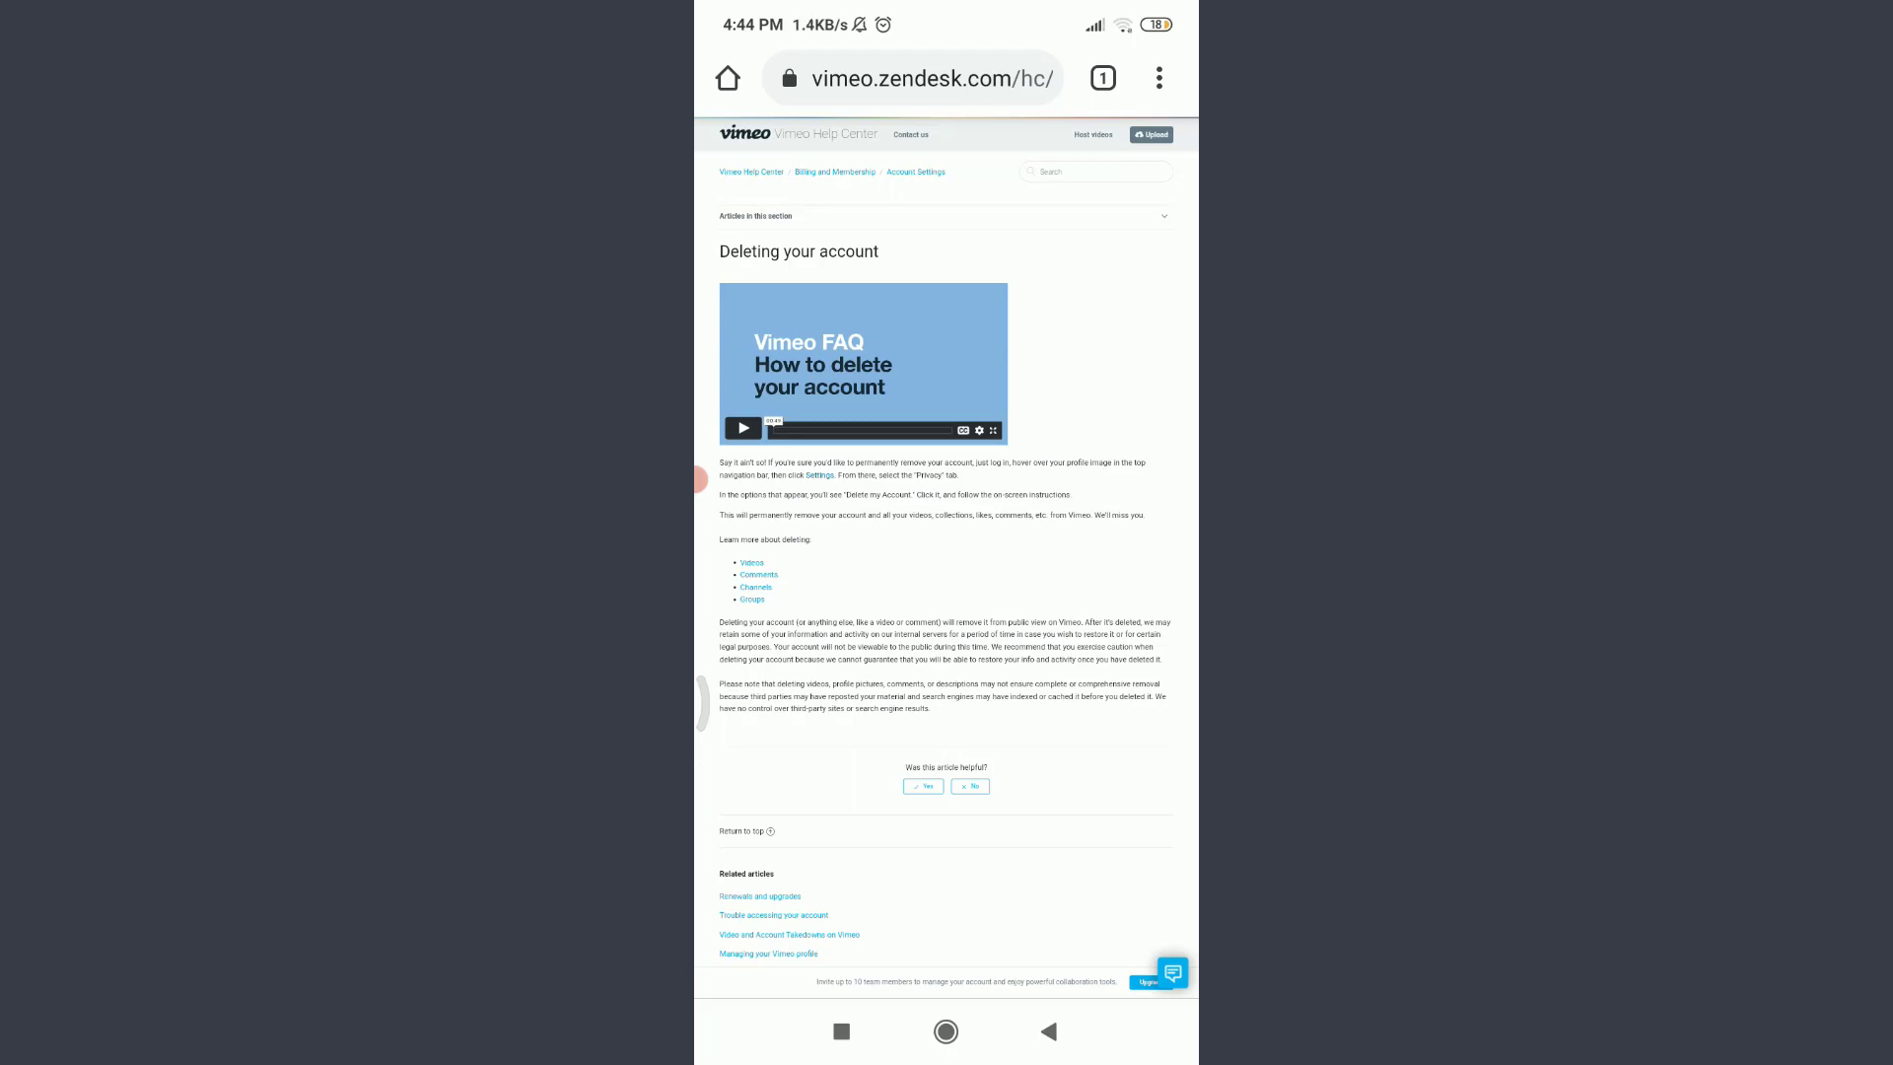
scroll(down, 3)
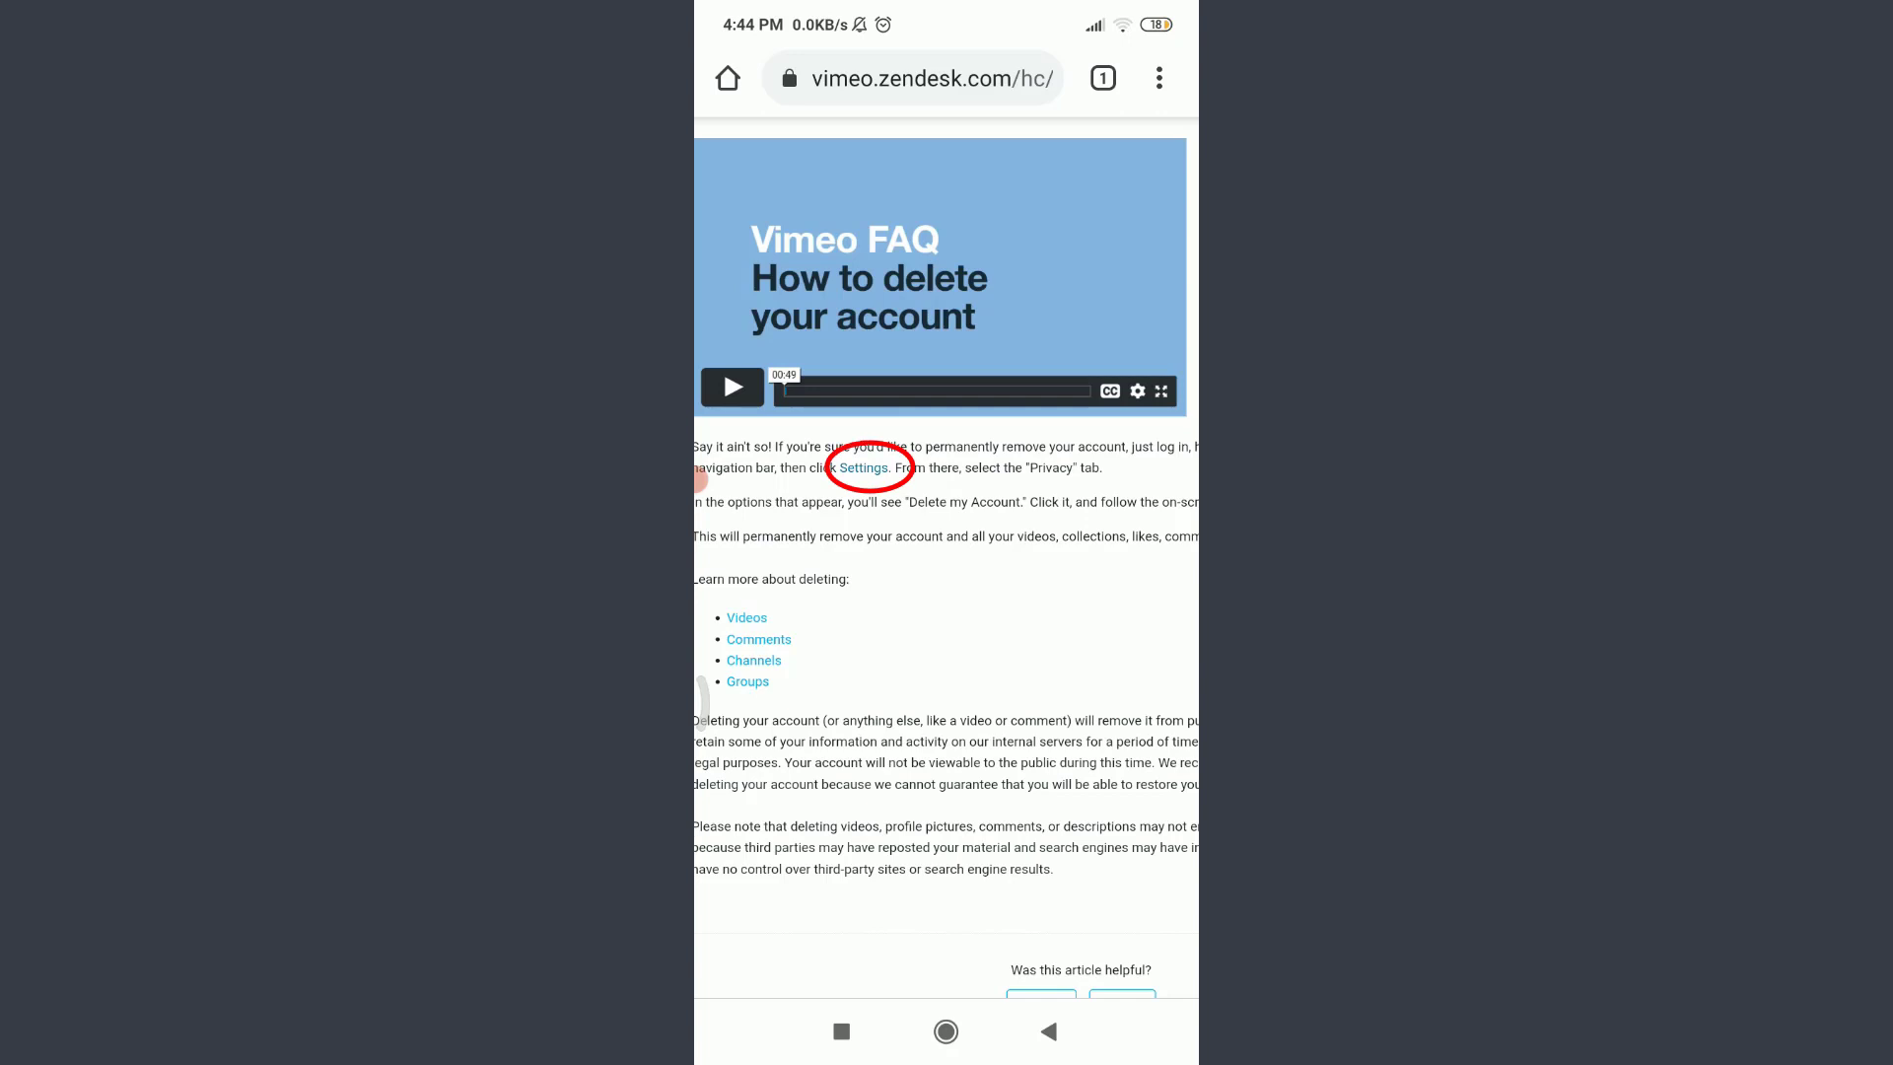
click(864, 467)
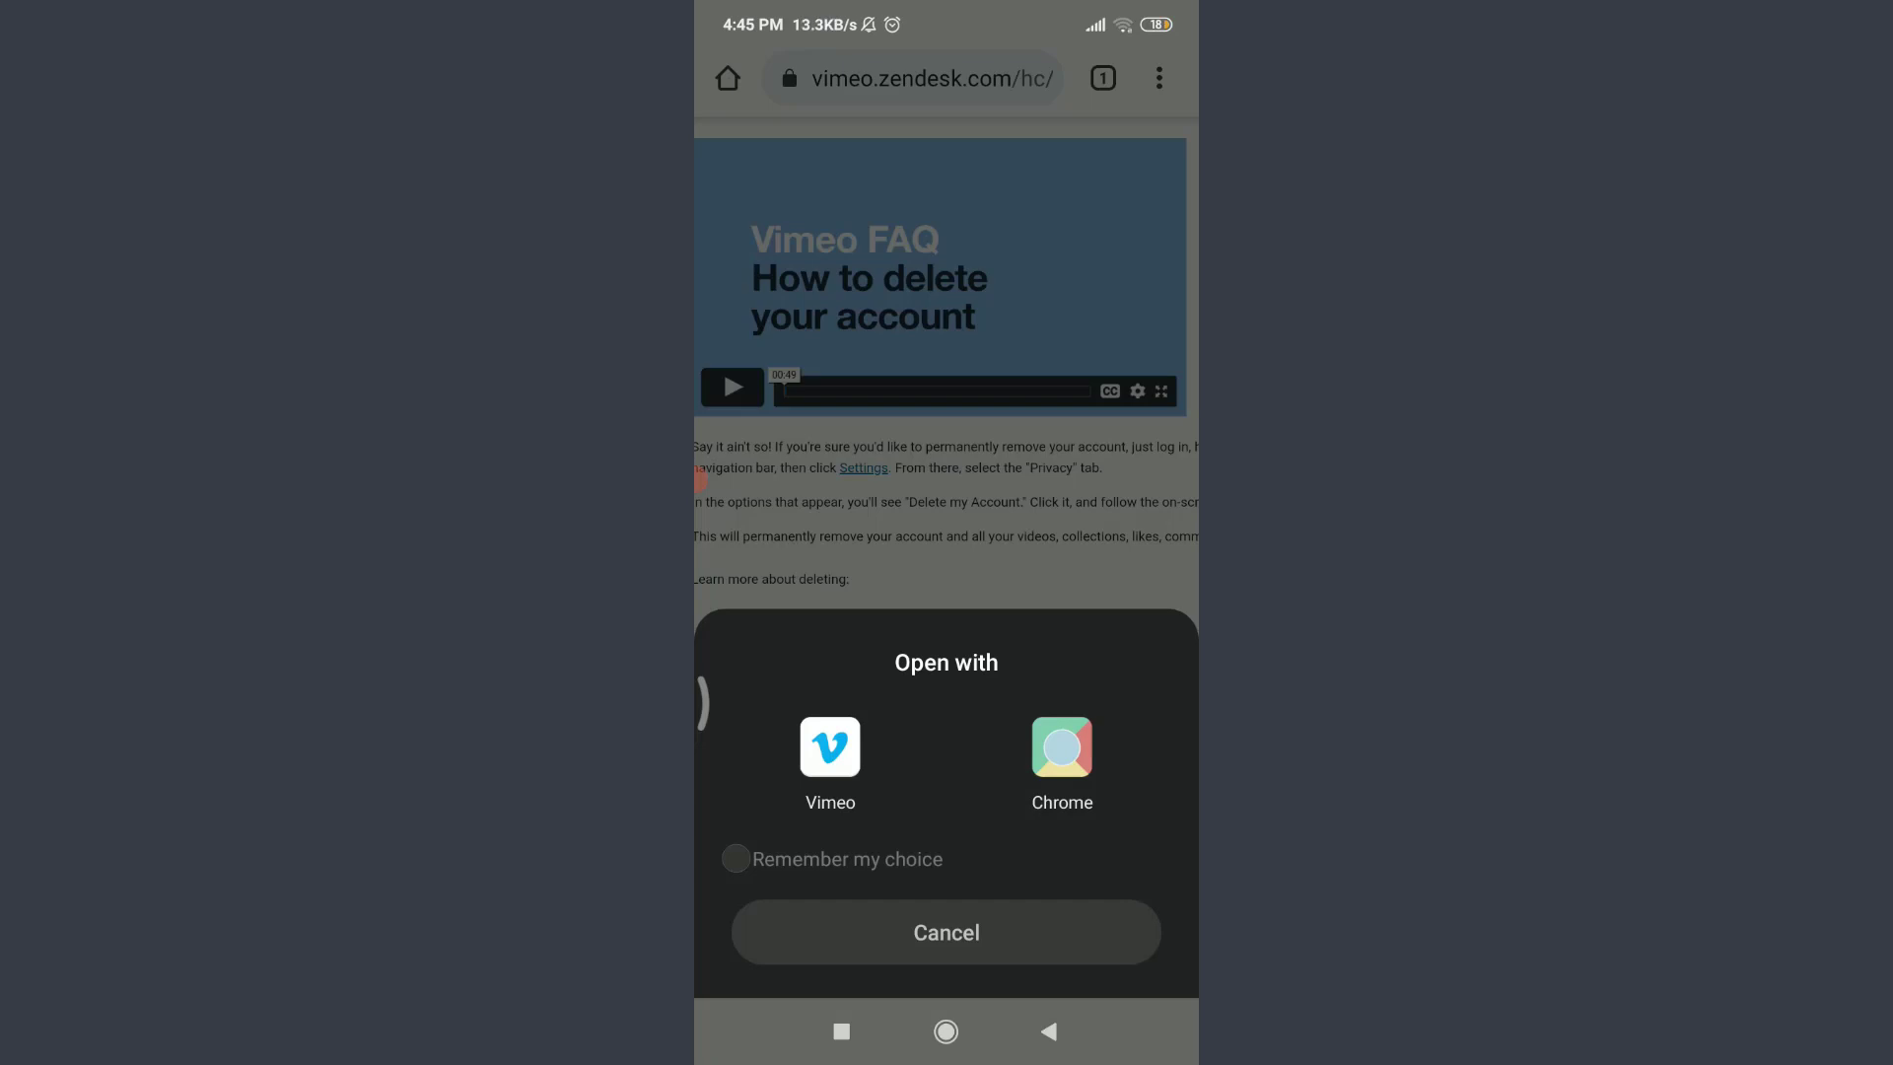
- Choose Chrome in the Open with dialog to load Vimeo's Account settings
click(1061, 745)
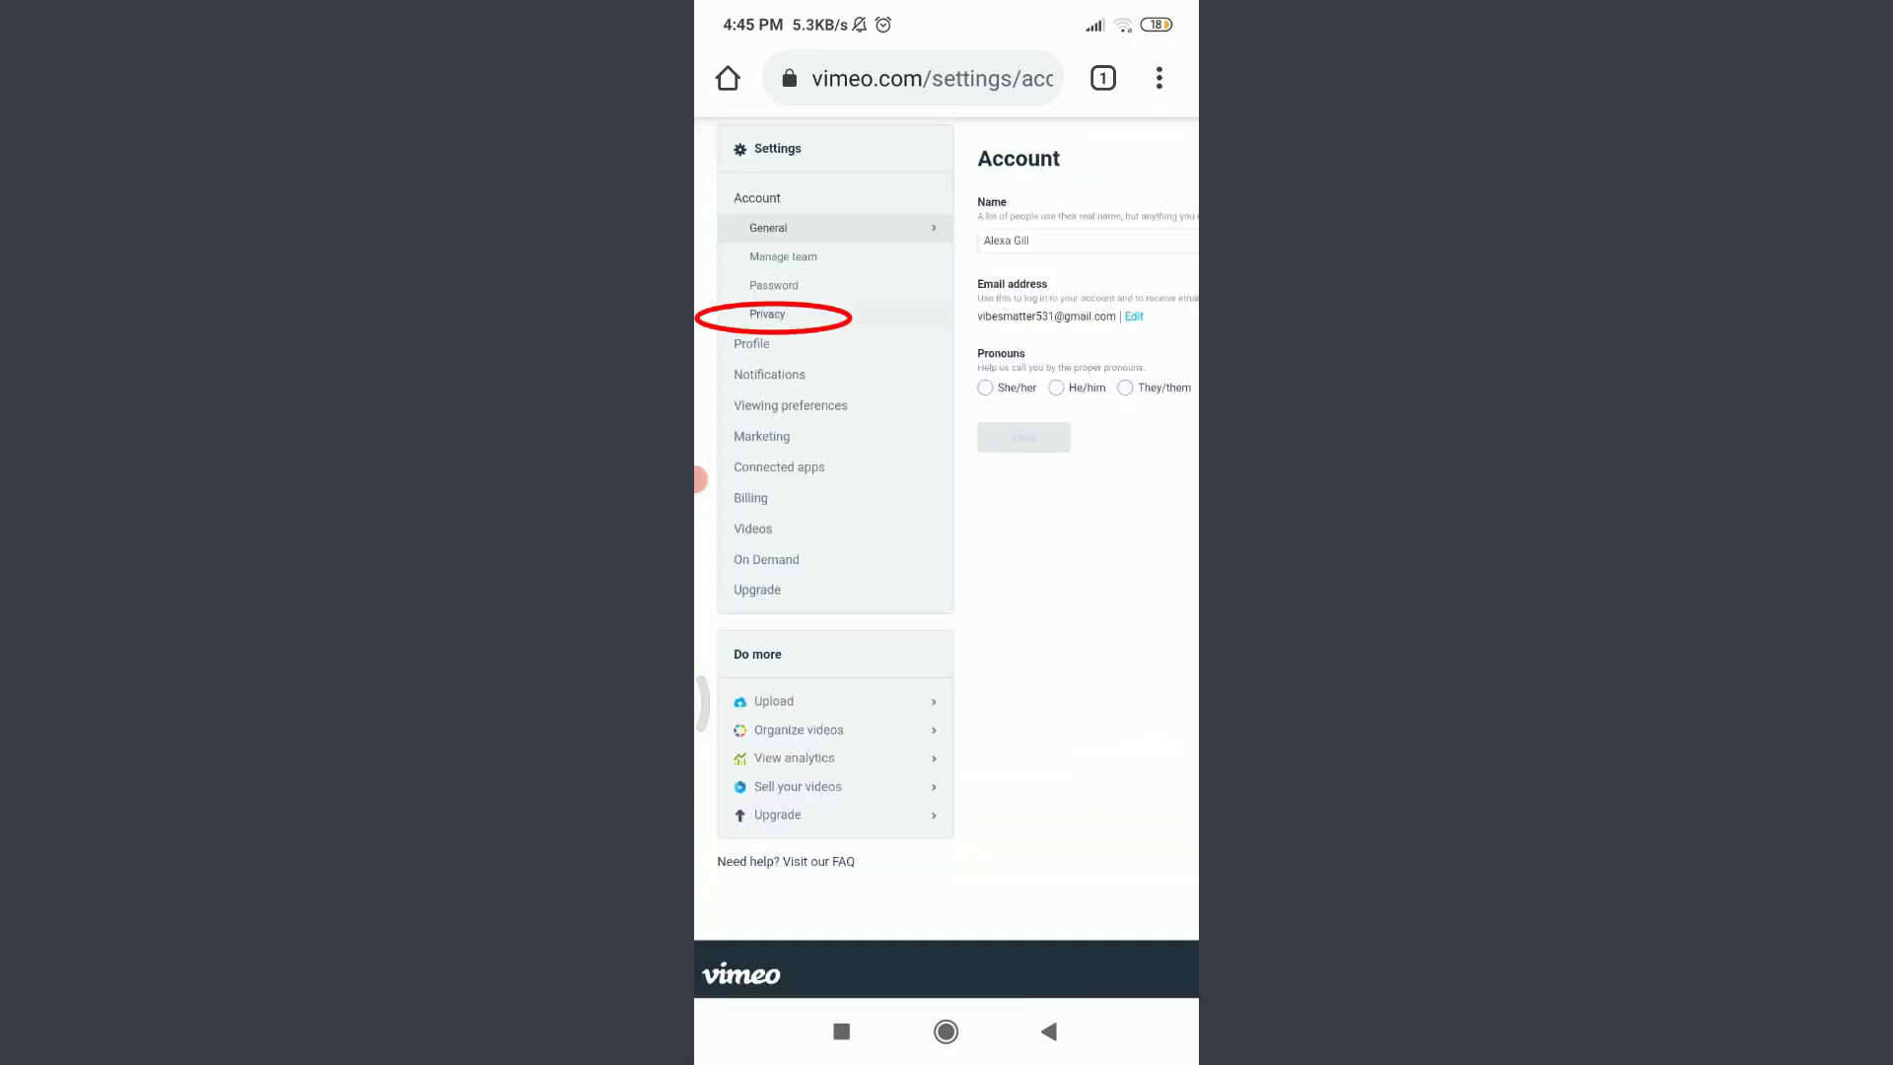
- Go to the Privacy section of Vimeo settings
click(767, 313)
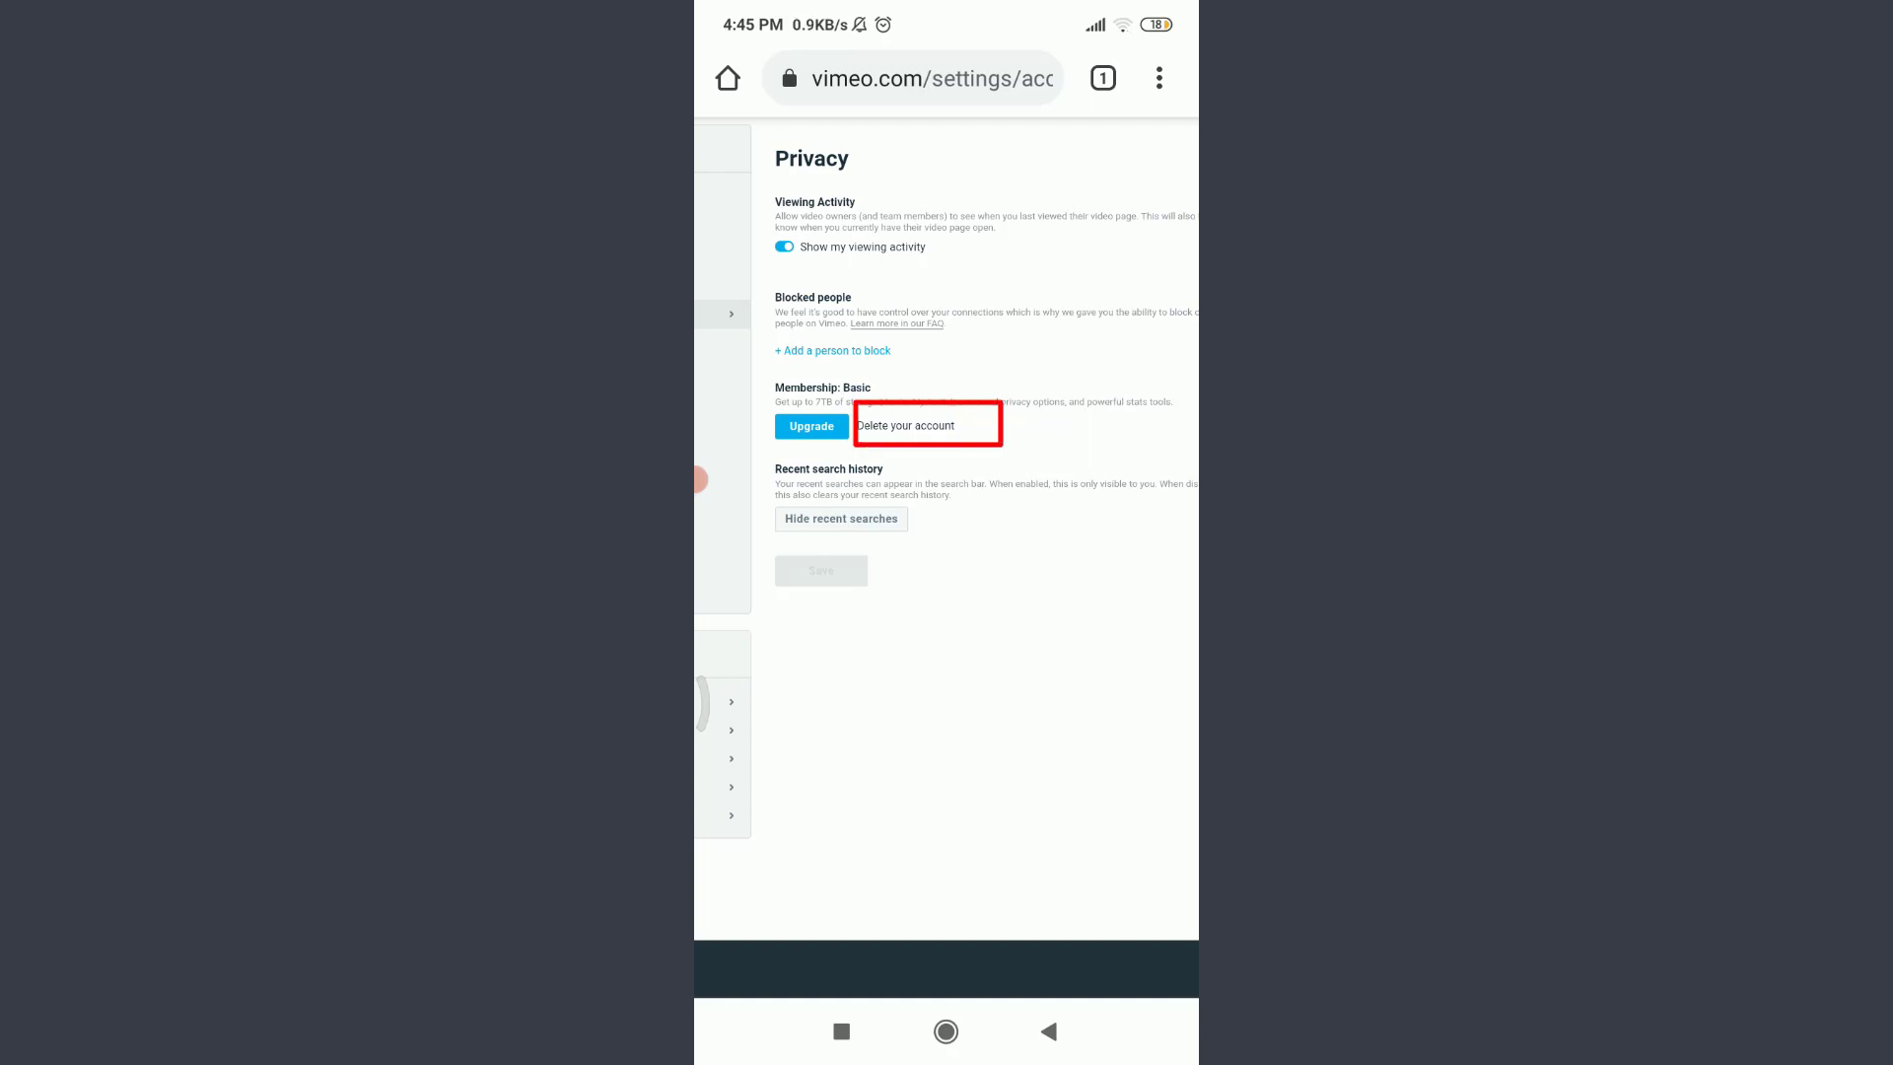
- Start account deletion via Delete your account under Membership: Basic
click(908, 426)
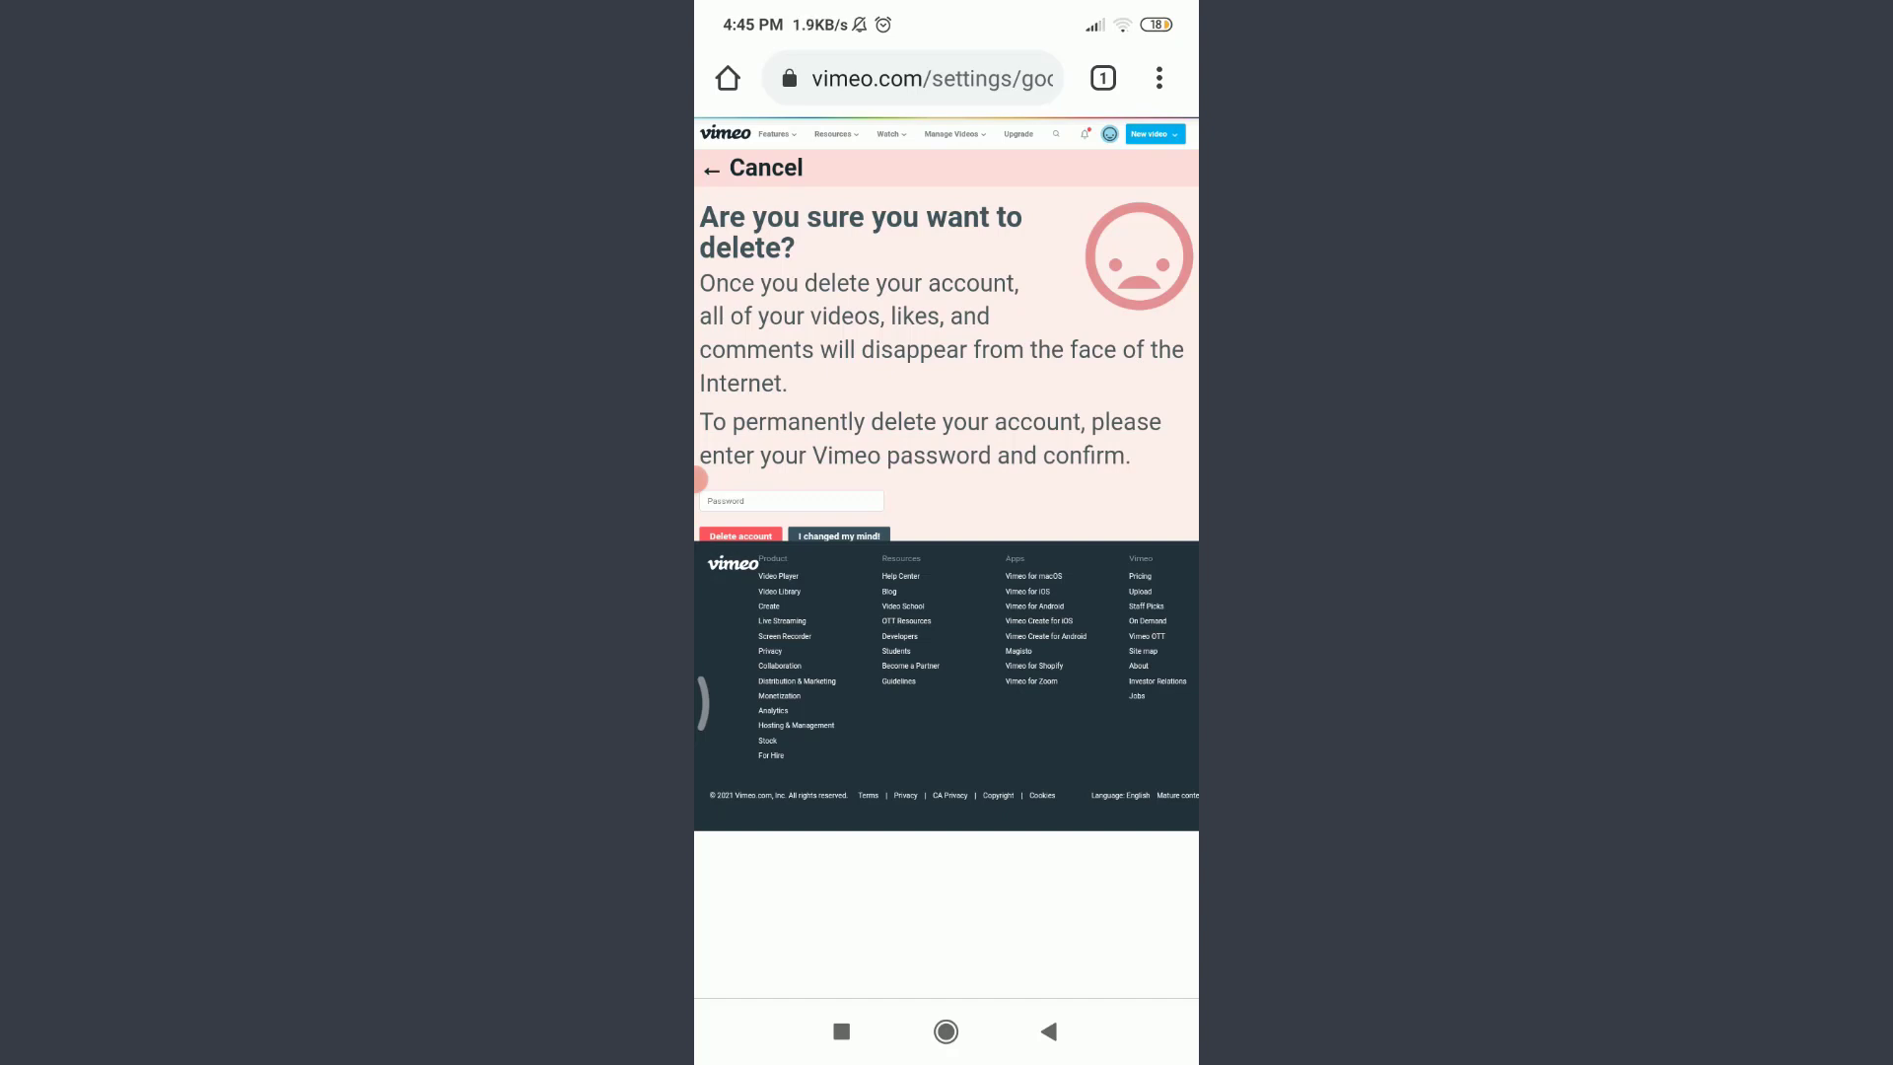
- Enter the account password and confirm permanent deletion of the Vimeo account
scroll(down, 3)
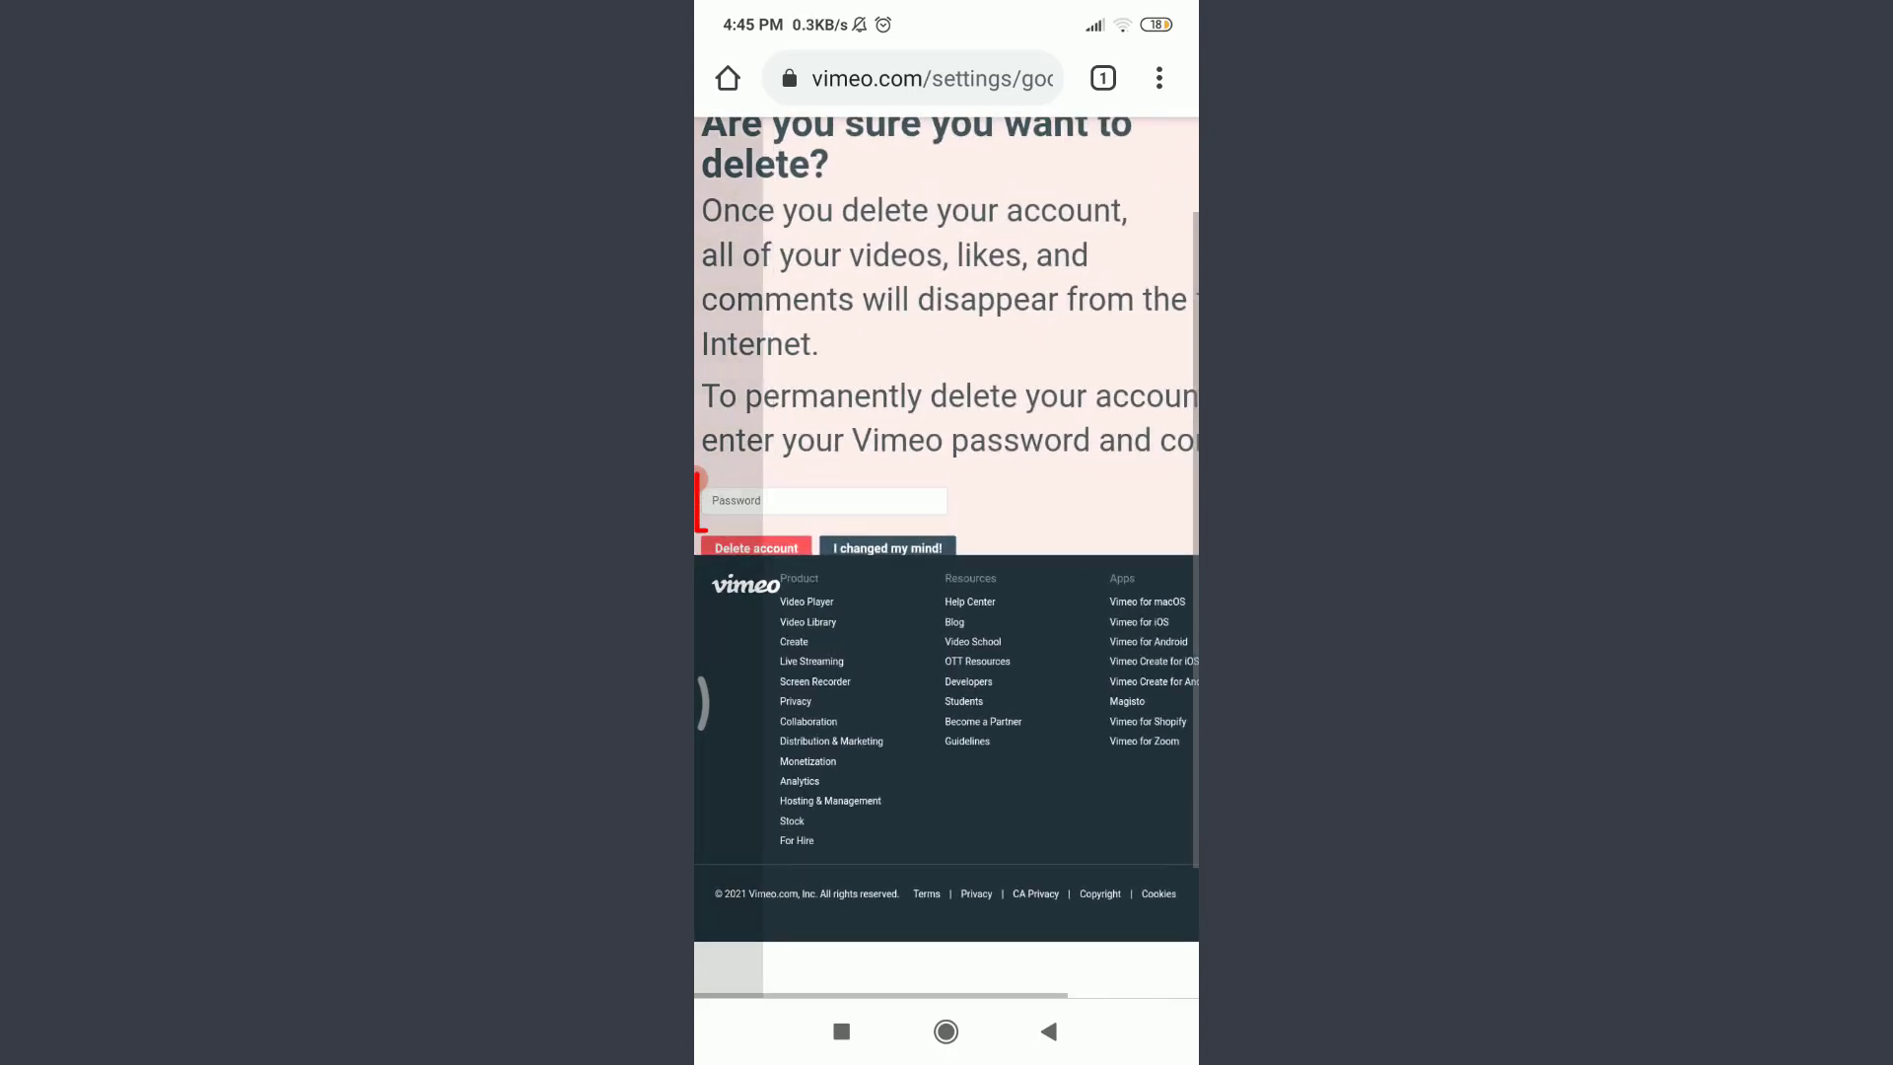
click(826, 501)
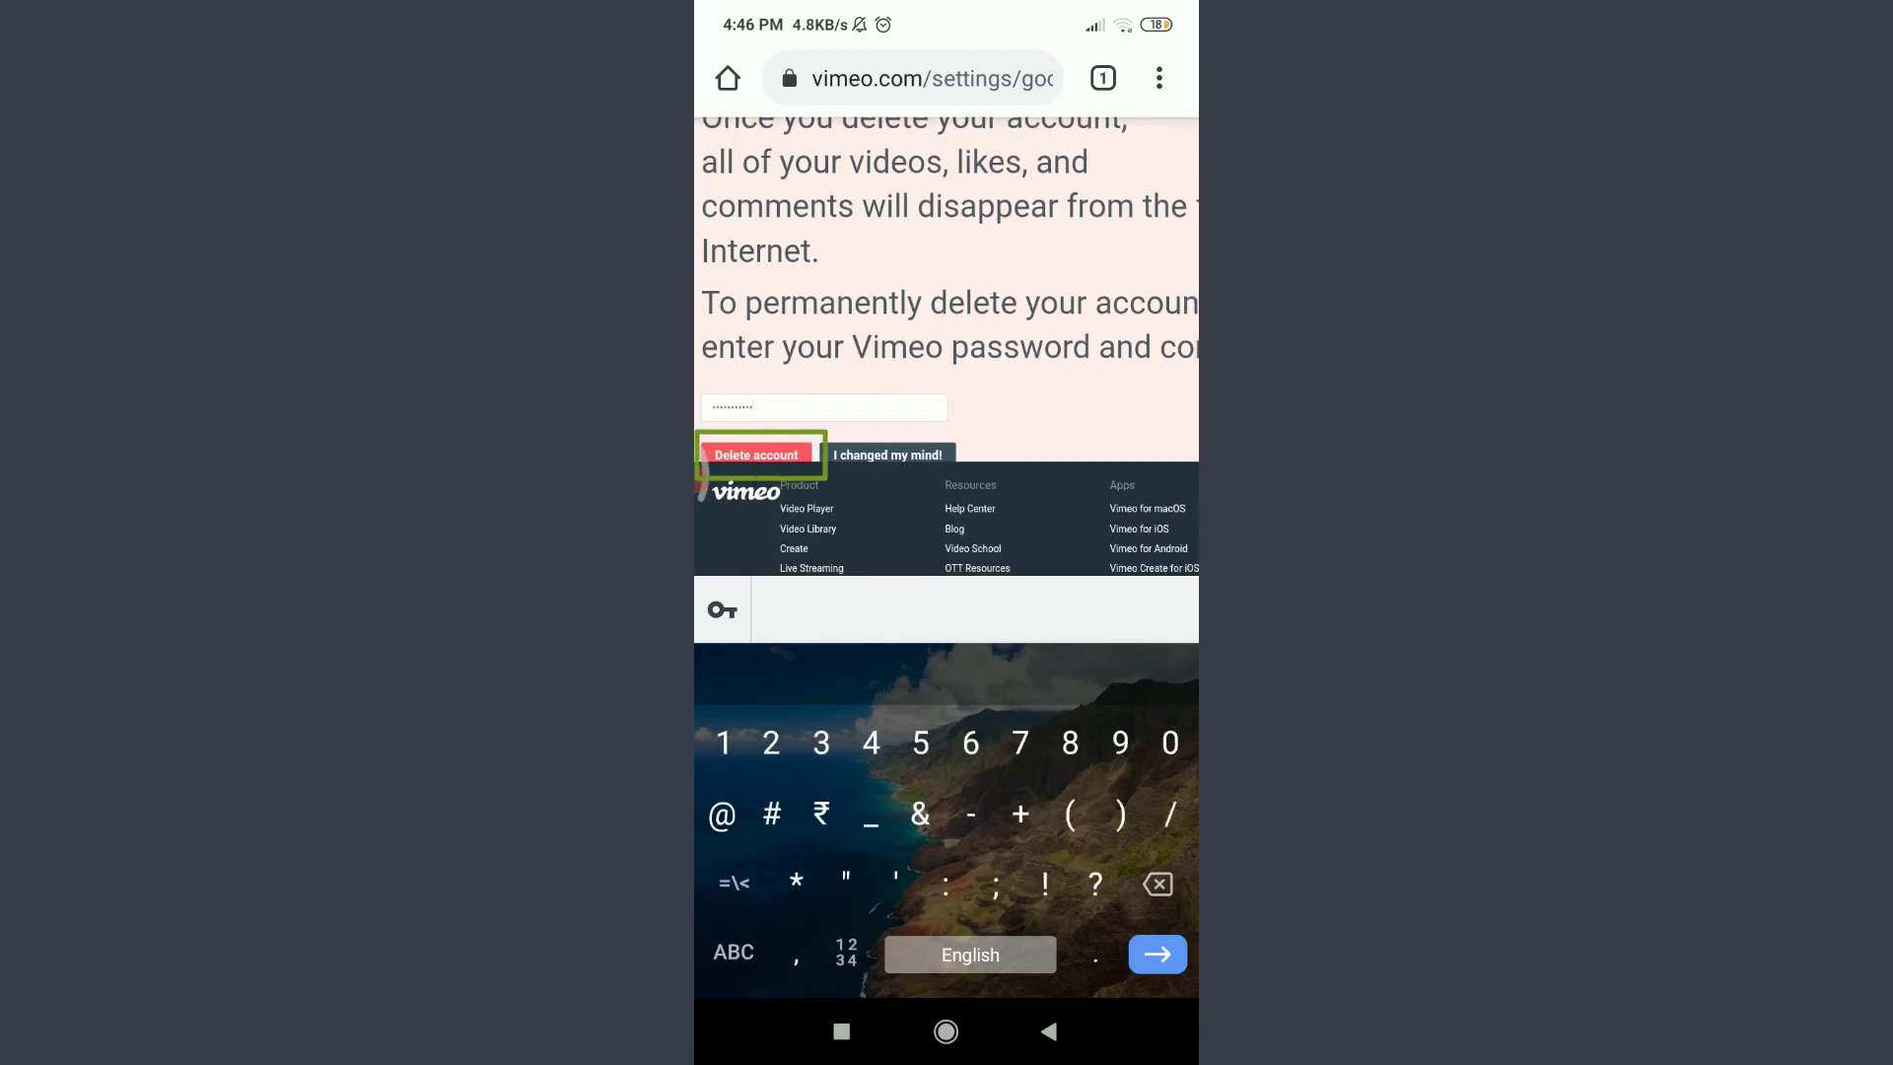
click(756, 455)
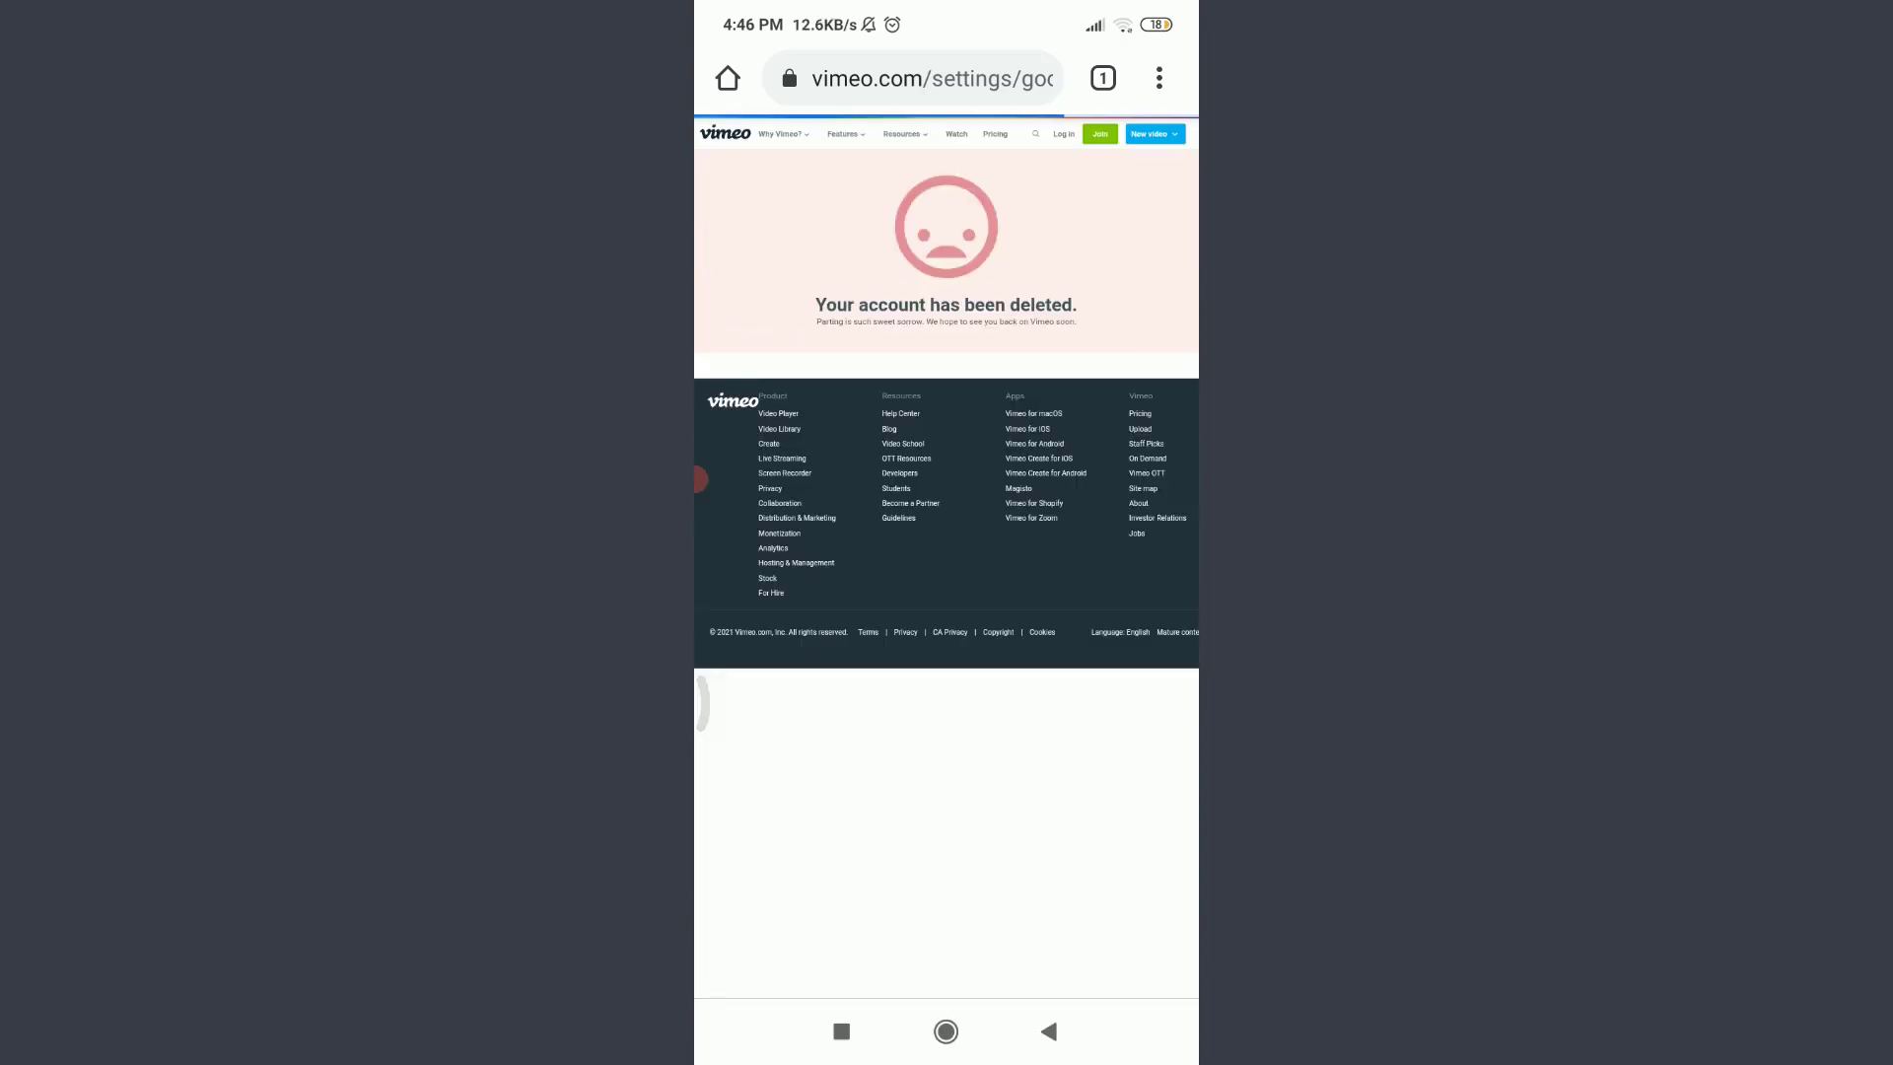